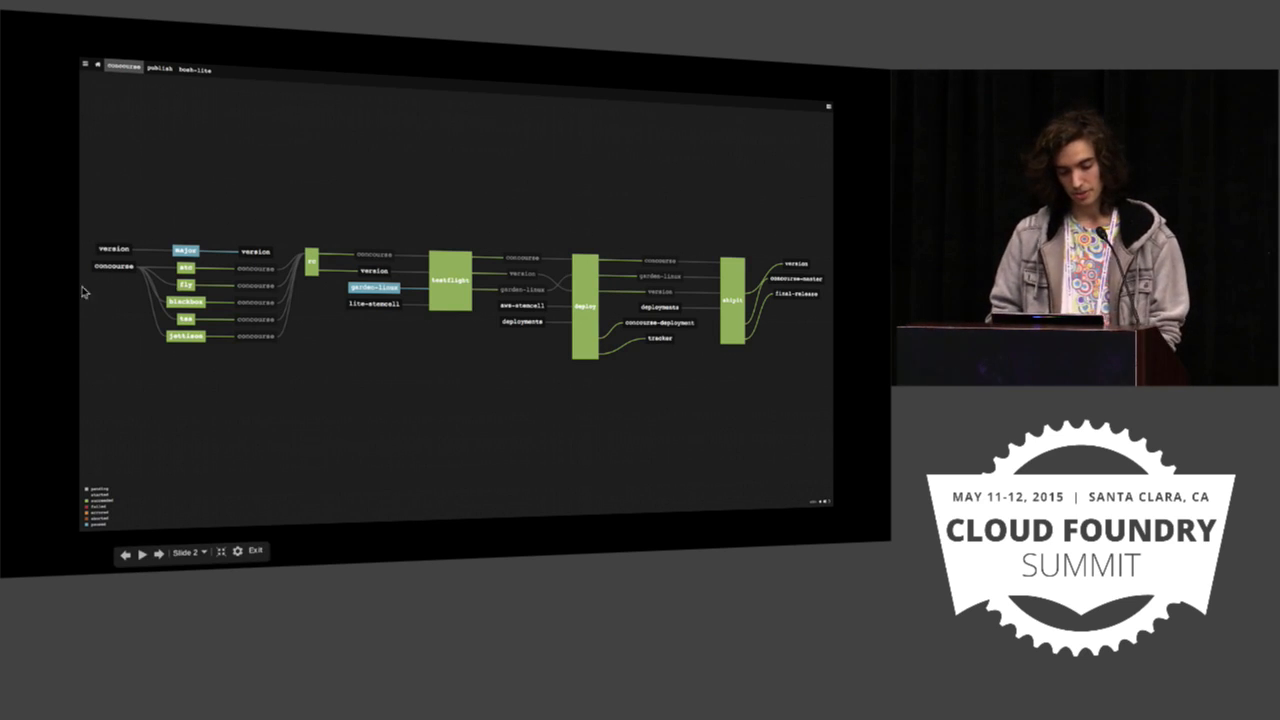
mouse_move(112, 218)
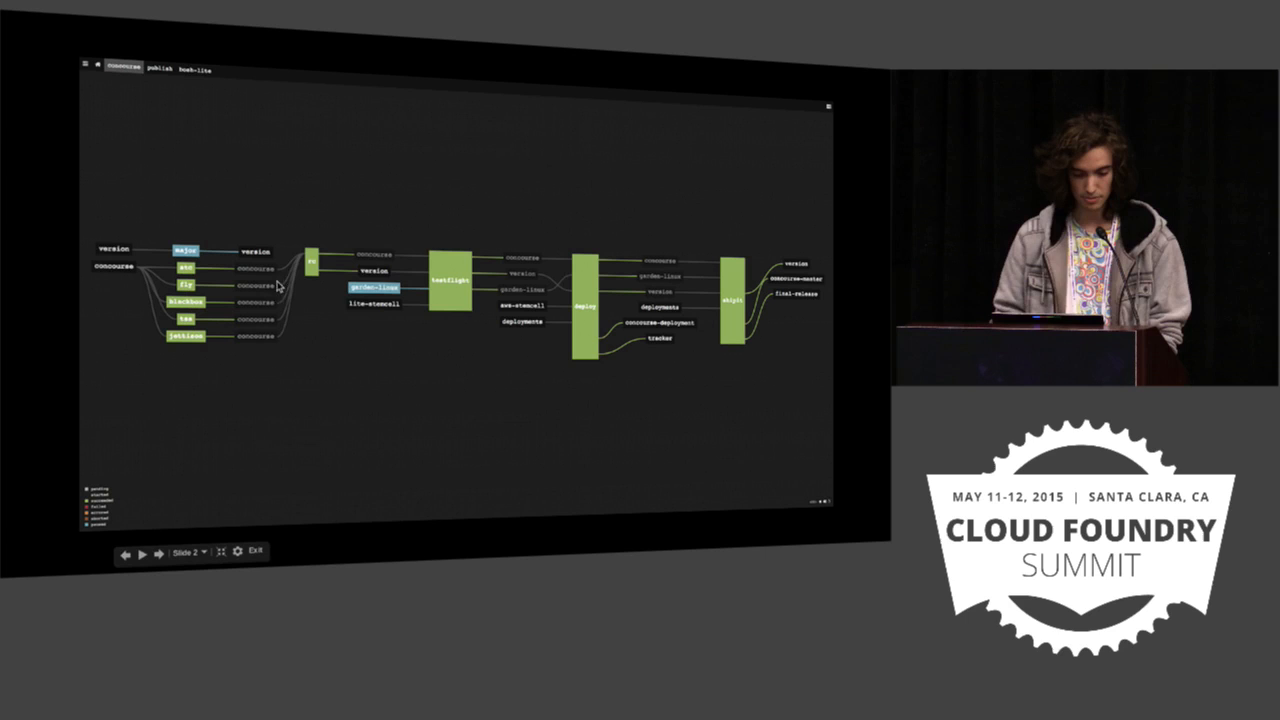
mouse_move(302, 256)
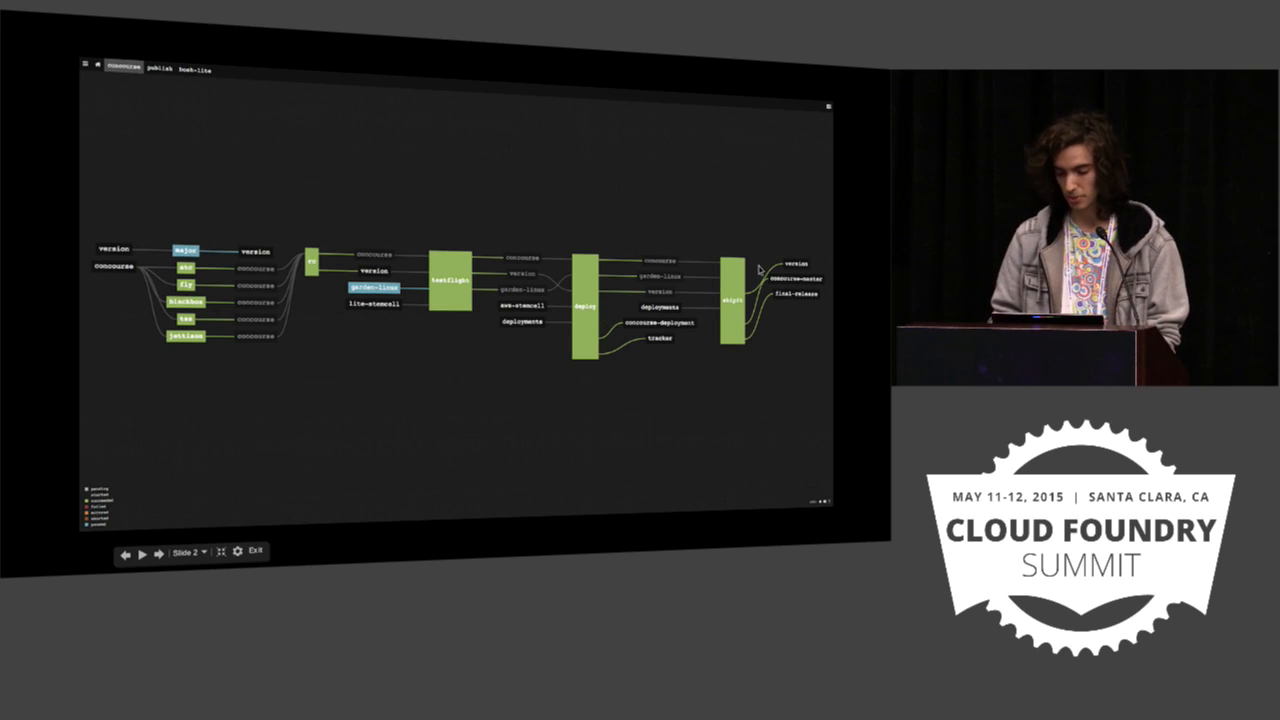
mouse_move(588, 404)
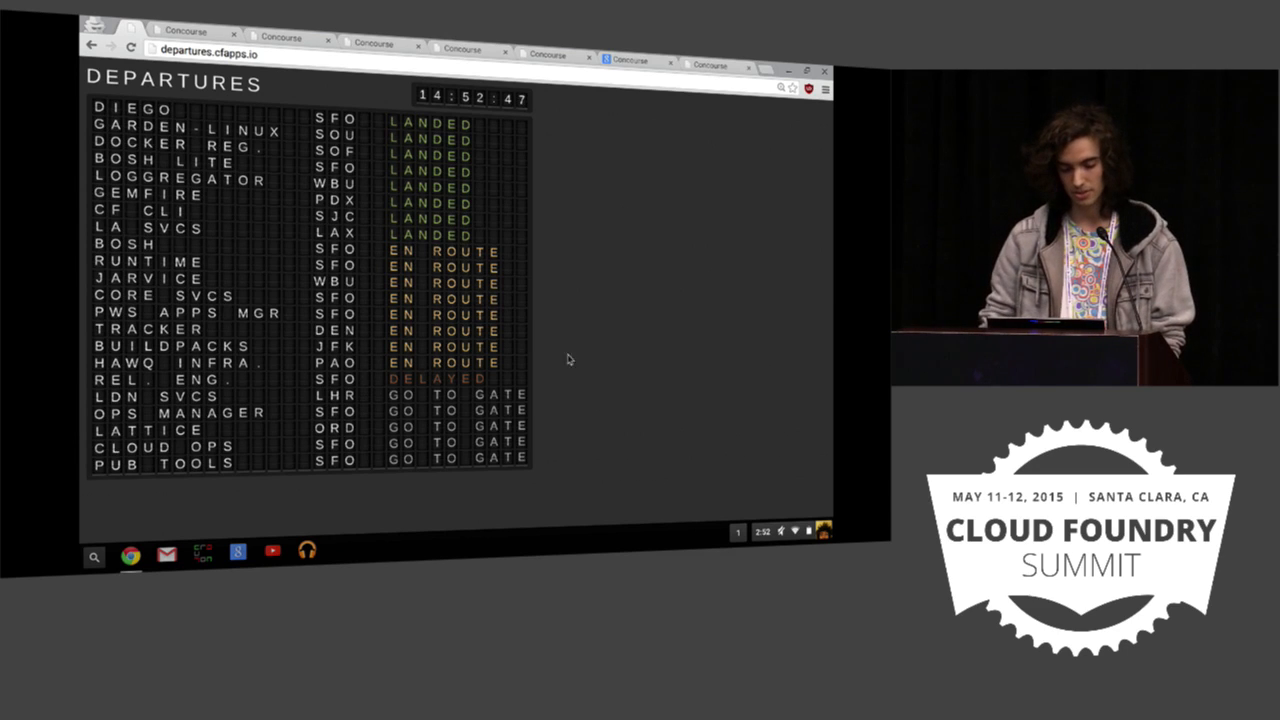
mouse_move(724, 144)
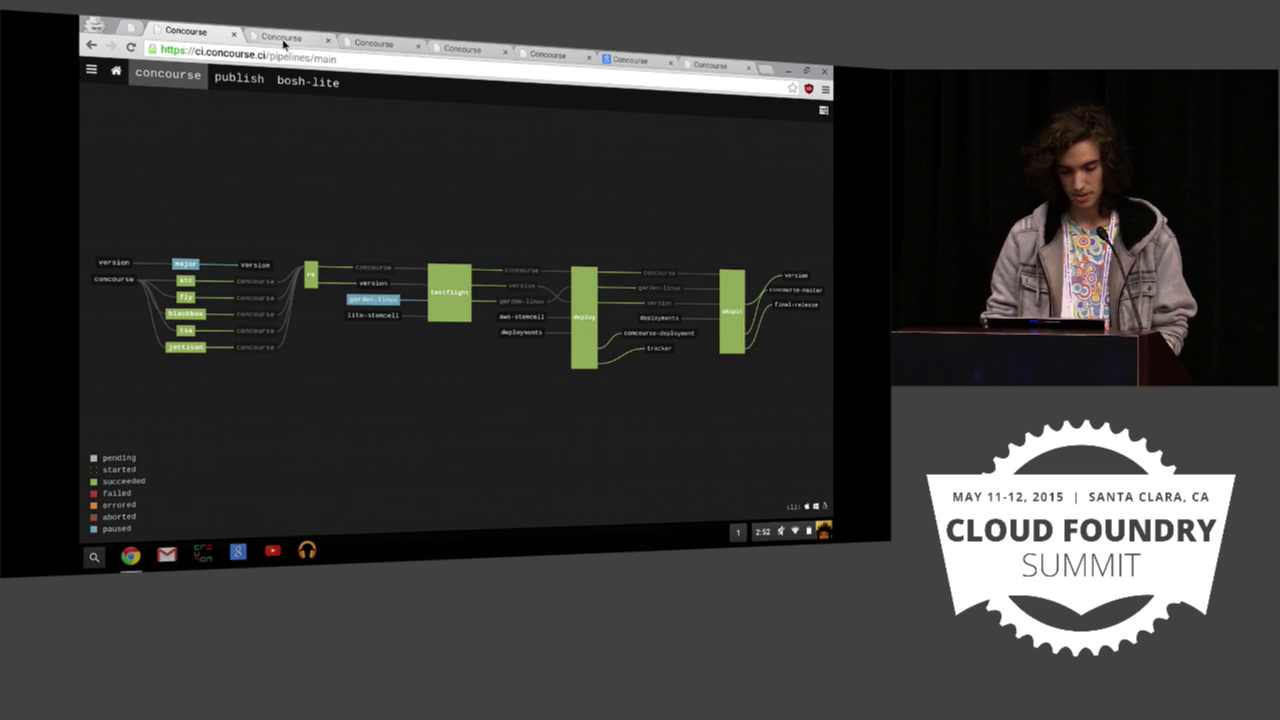
Switch to the diego pipeline and open the failing ketchup-deploy-and-test job's build #17.
click(280, 36)
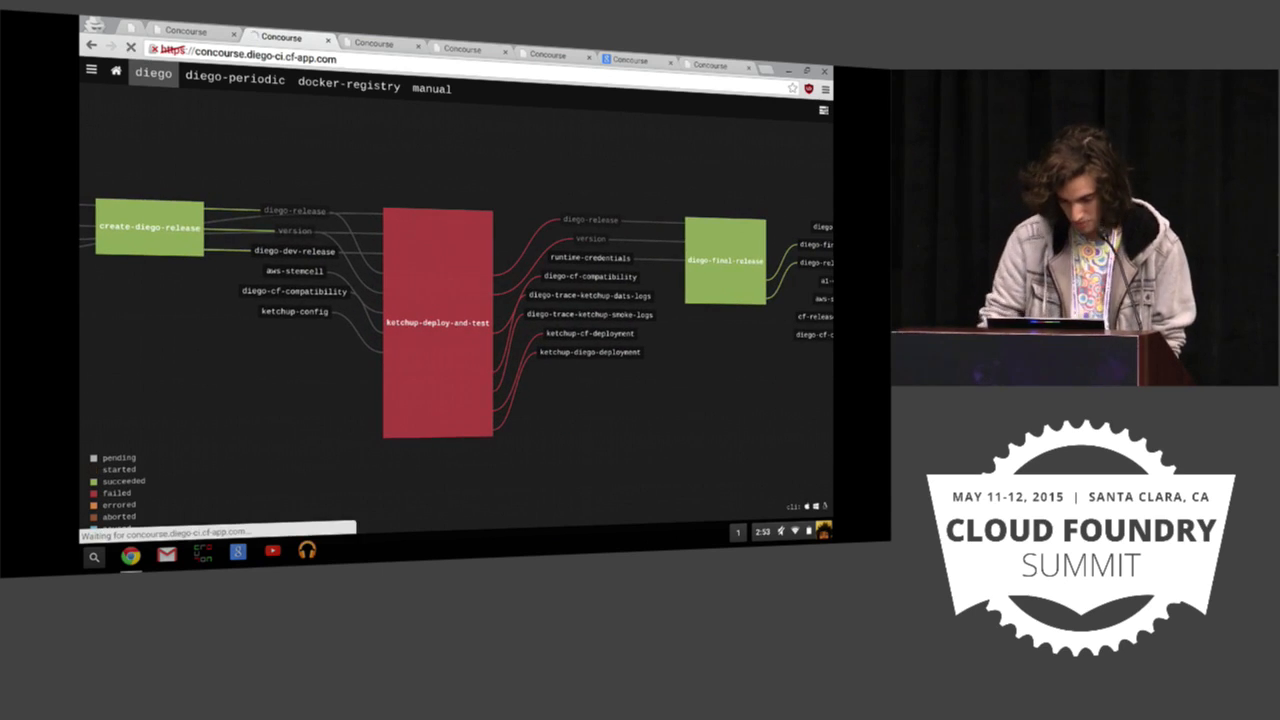
click(436, 322)
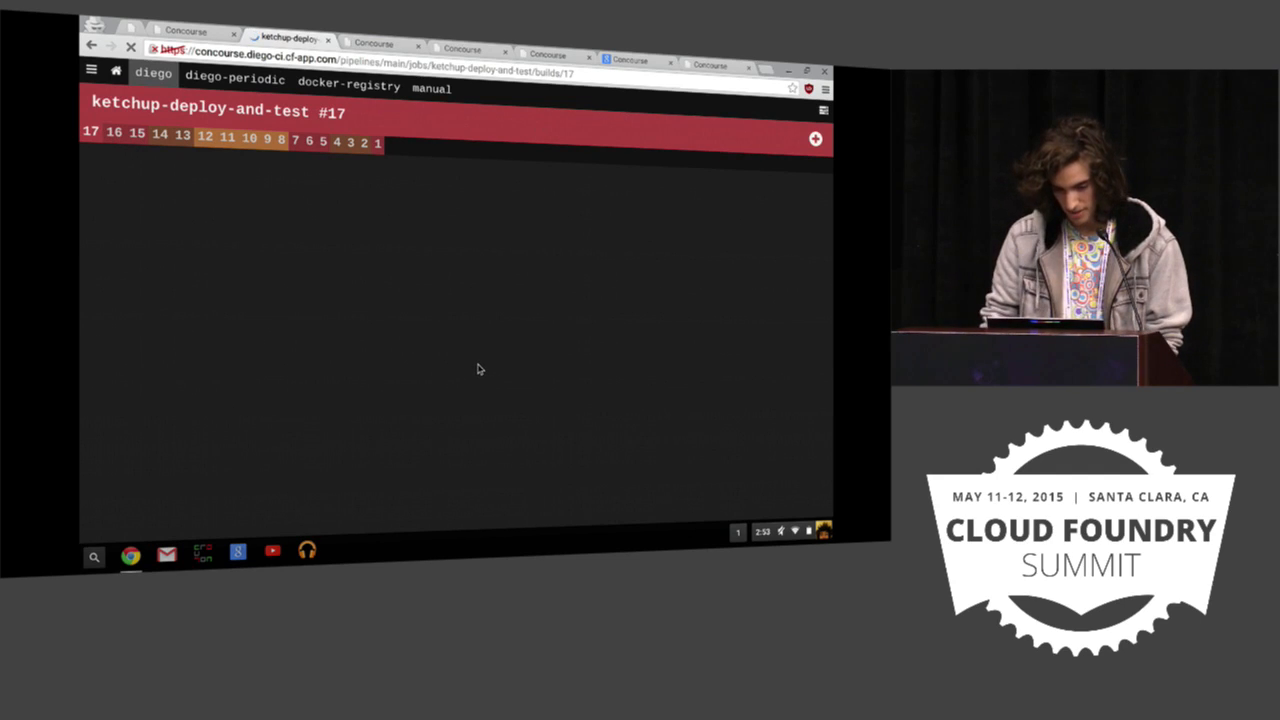
mouse_move(310, 284)
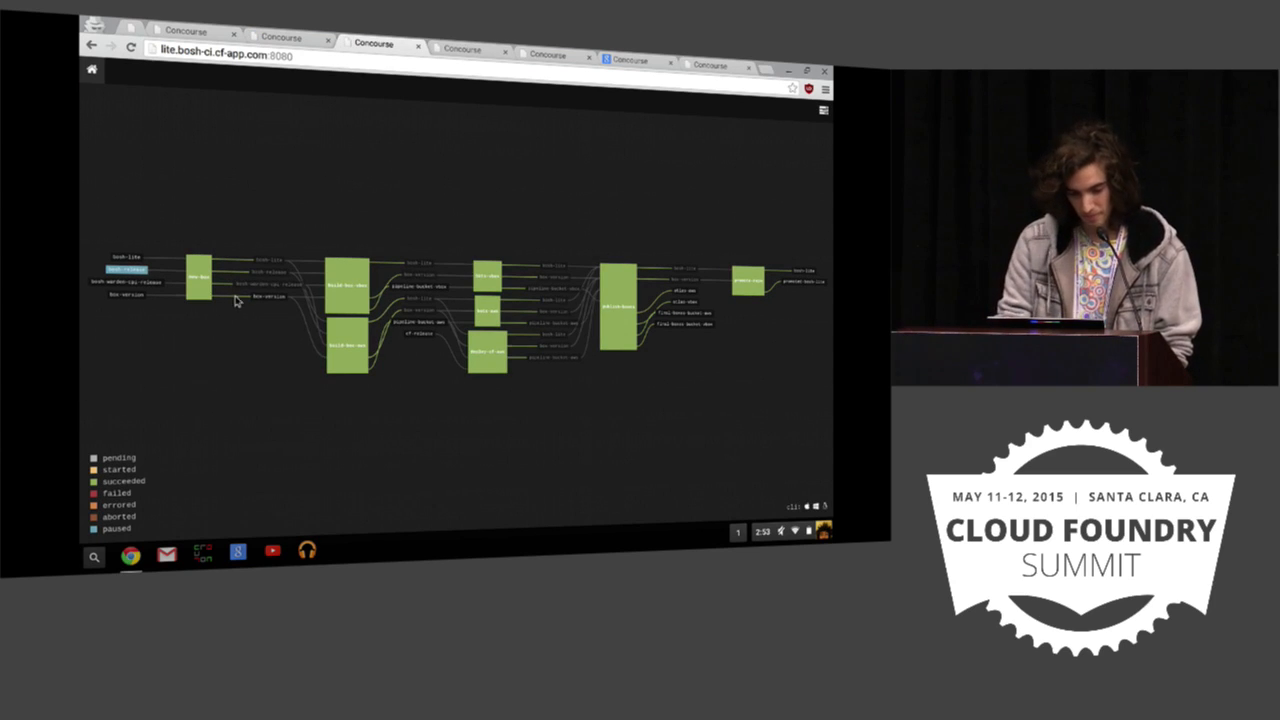
mouse_move(172, 304)
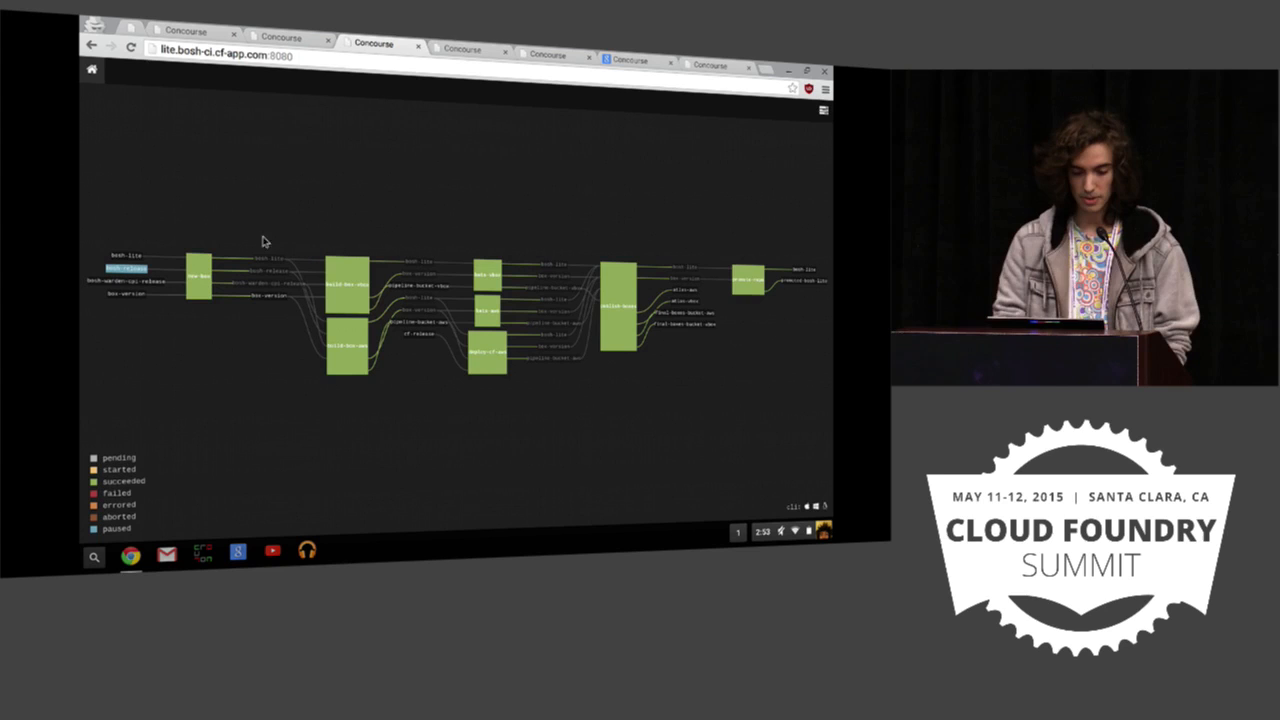
mouse_move(414, 324)
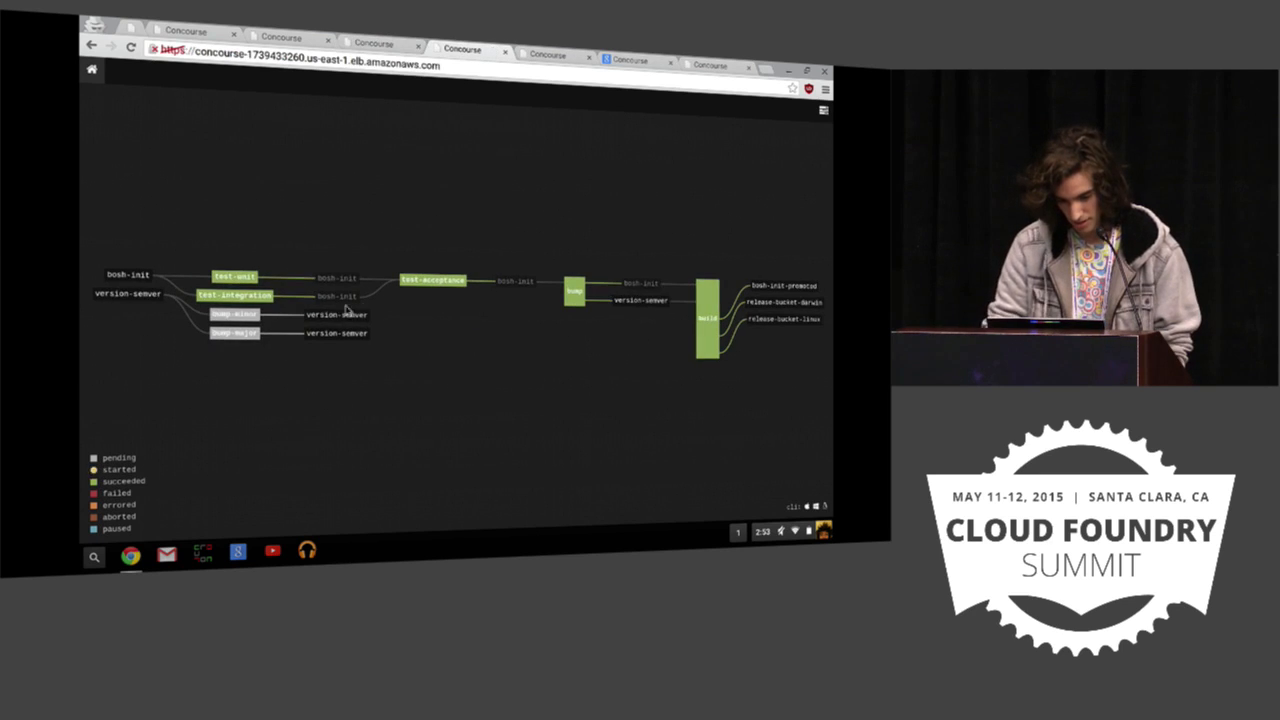
mouse_move(196, 308)
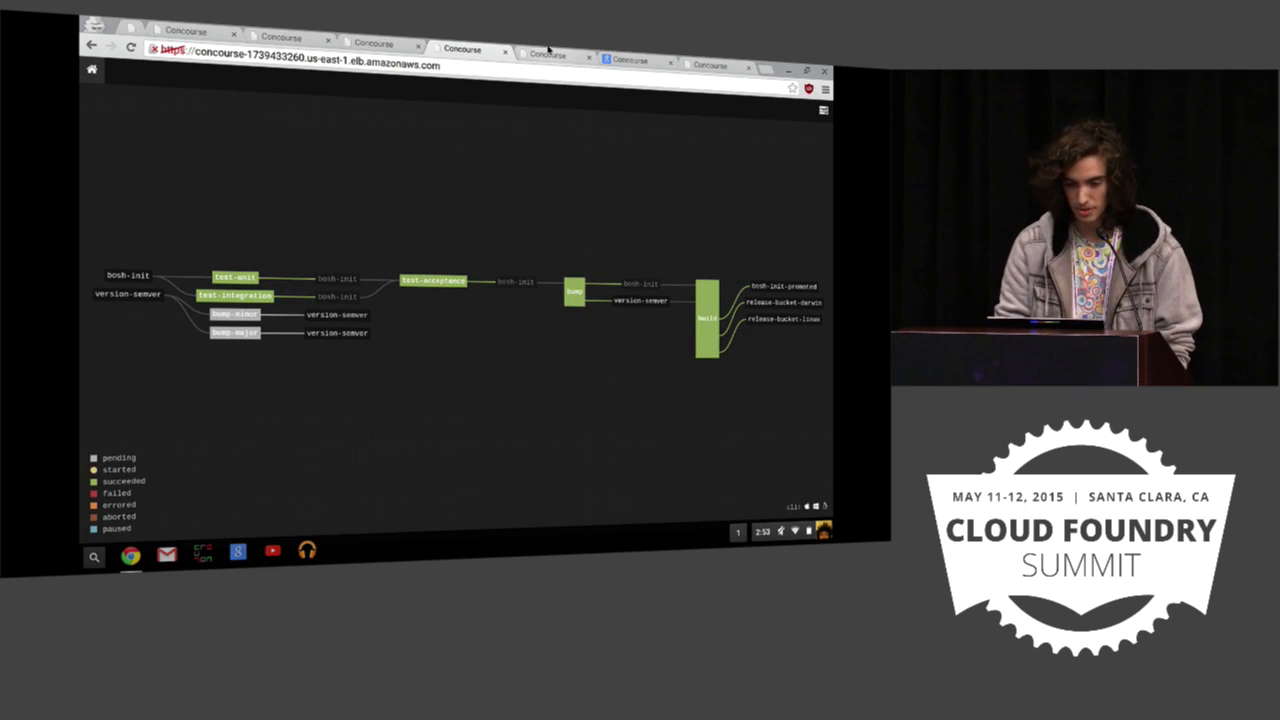
Show the main BOSH pipeline filtered to its ssl job group, then return to diego.
click(548, 56)
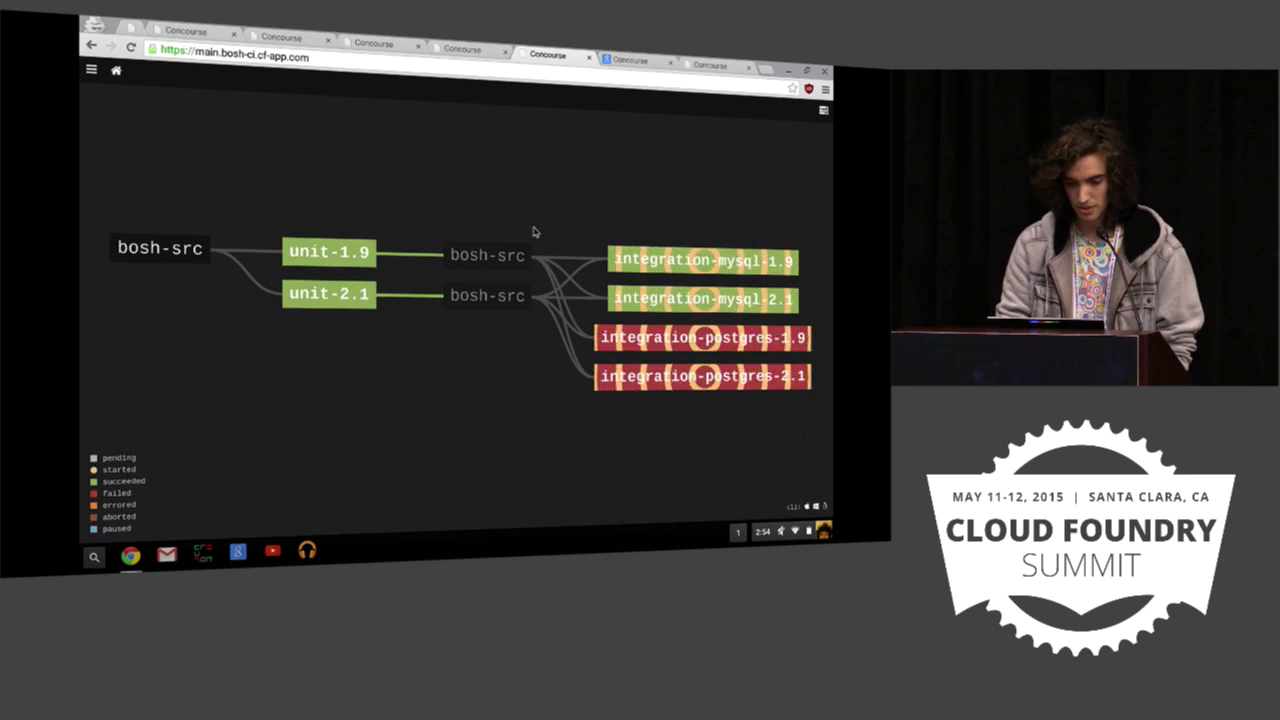
mouse_move(420, 364)
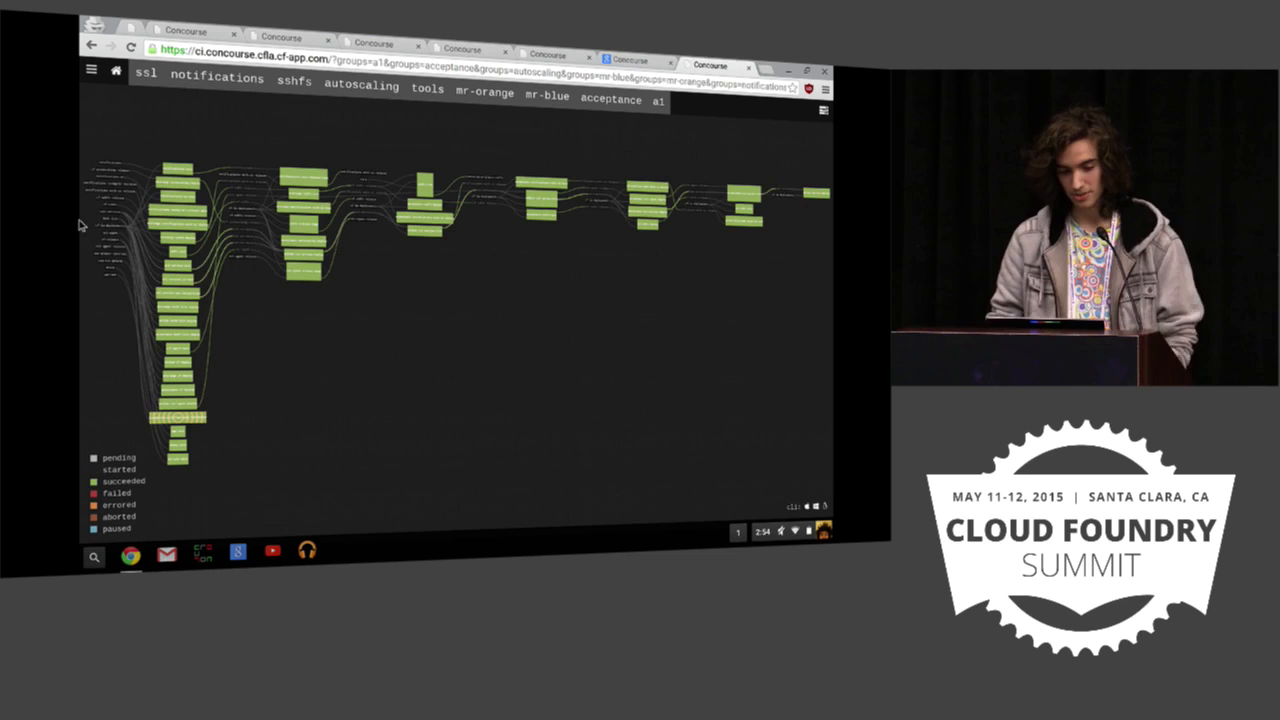
click(146, 80)
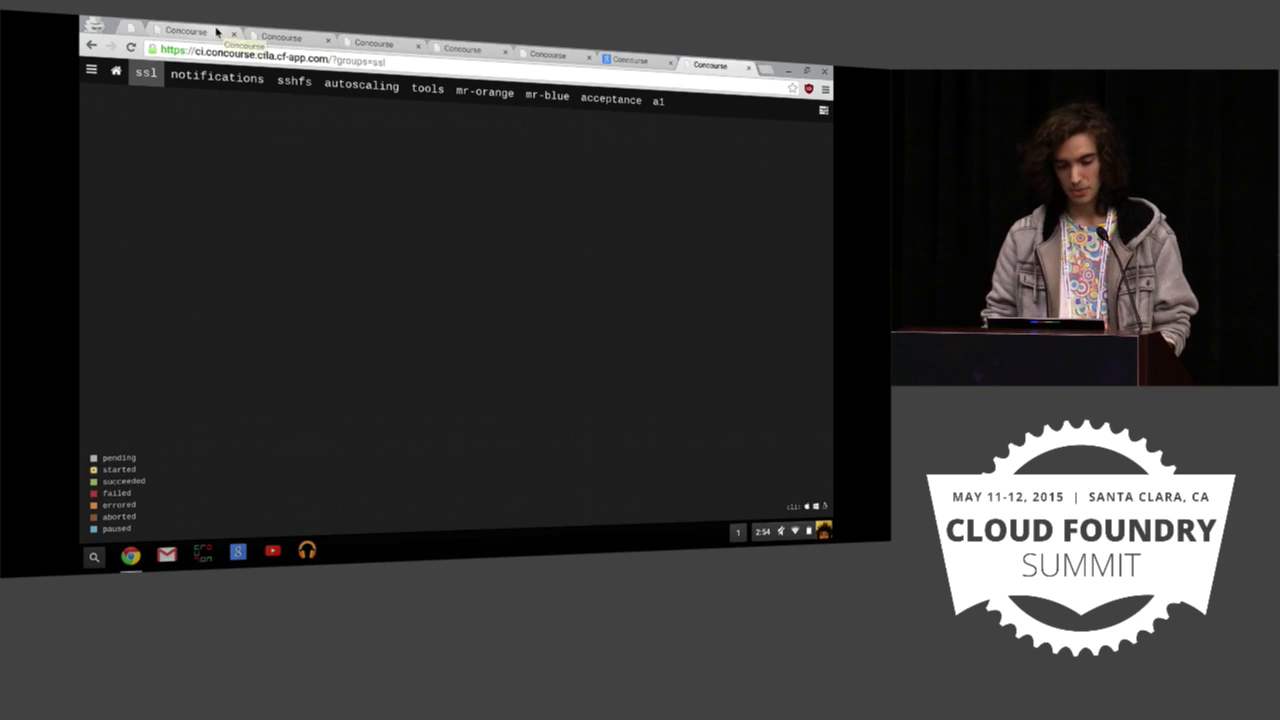
click(284, 38)
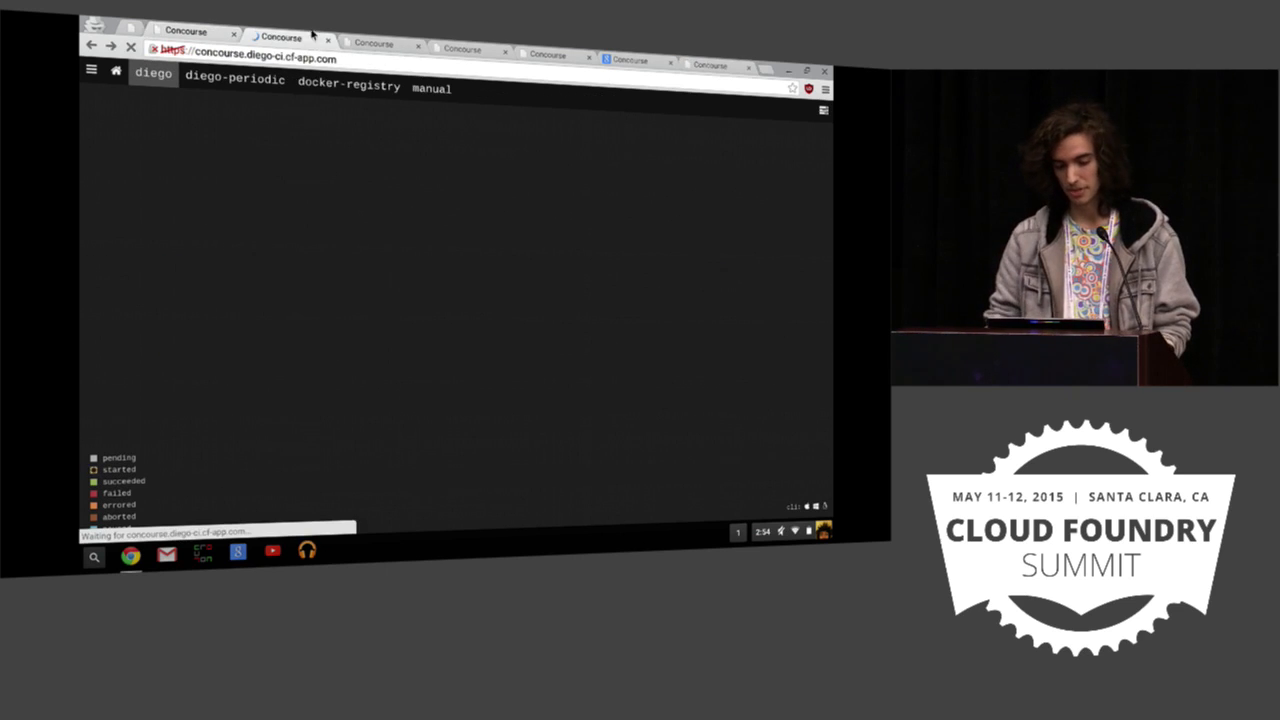
Step through the bosh-ci, concourse and garden pipeline graphs.
click(380, 44)
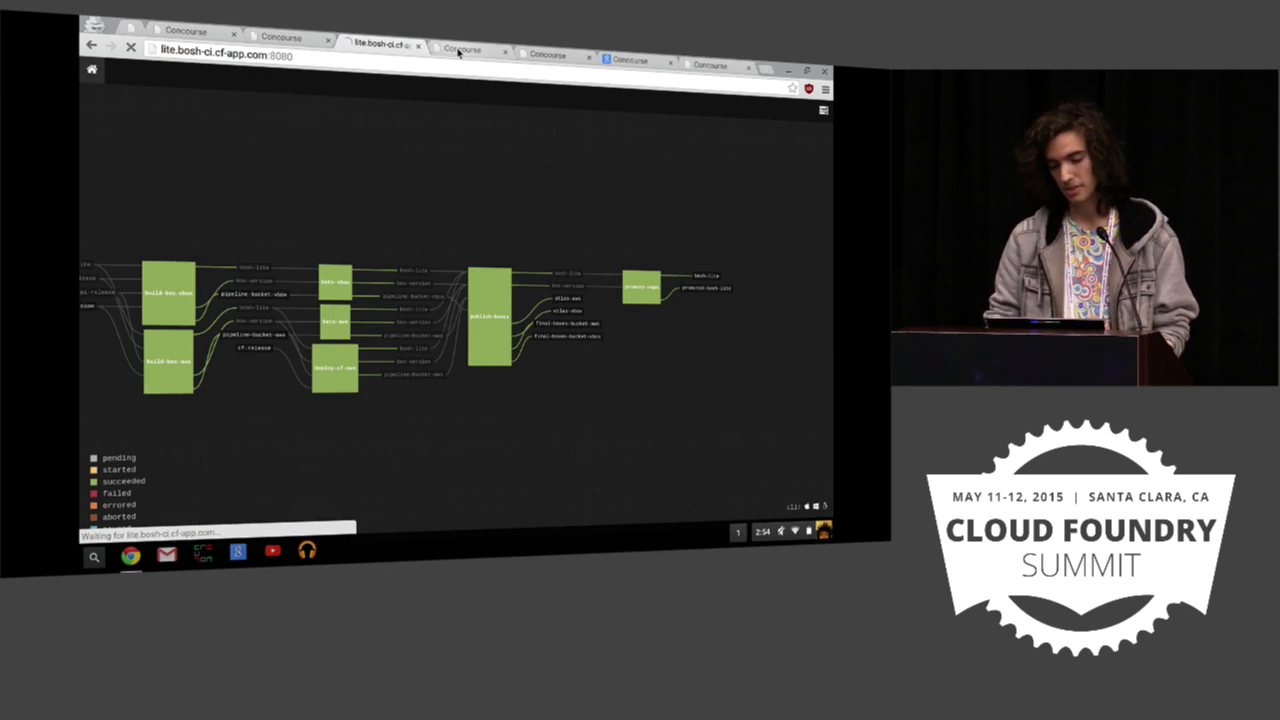
click(462, 50)
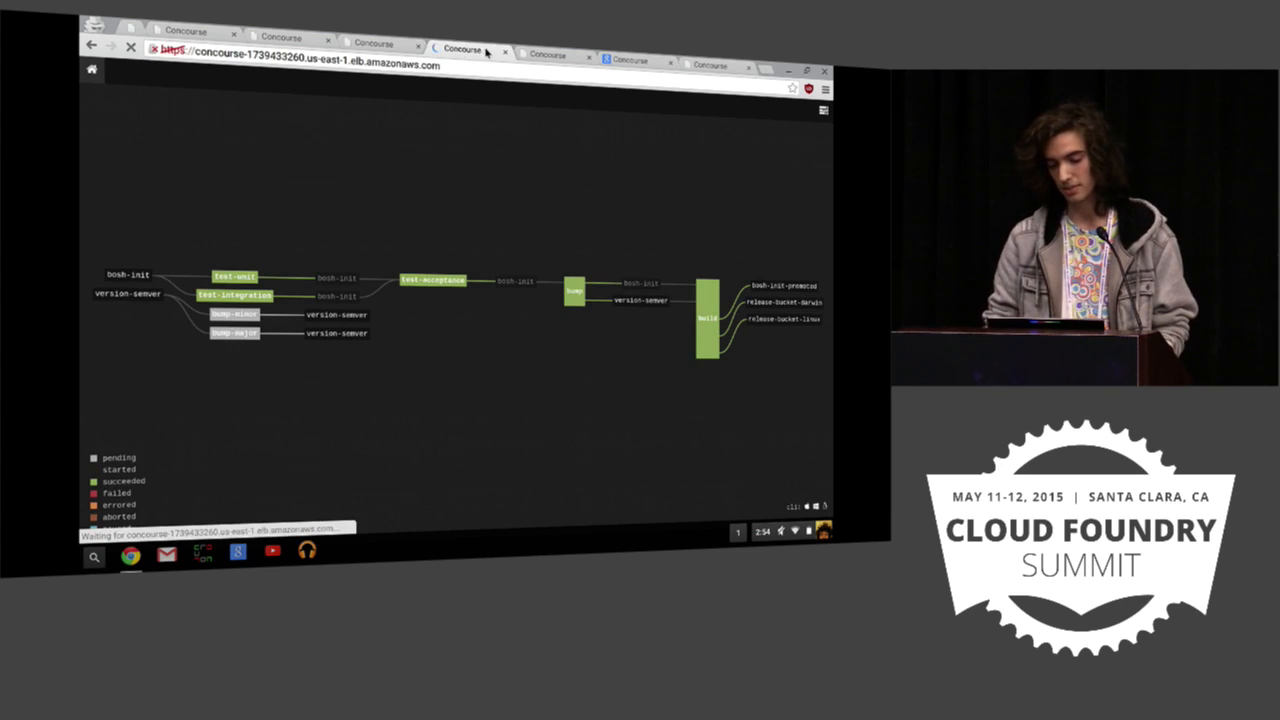
click(628, 60)
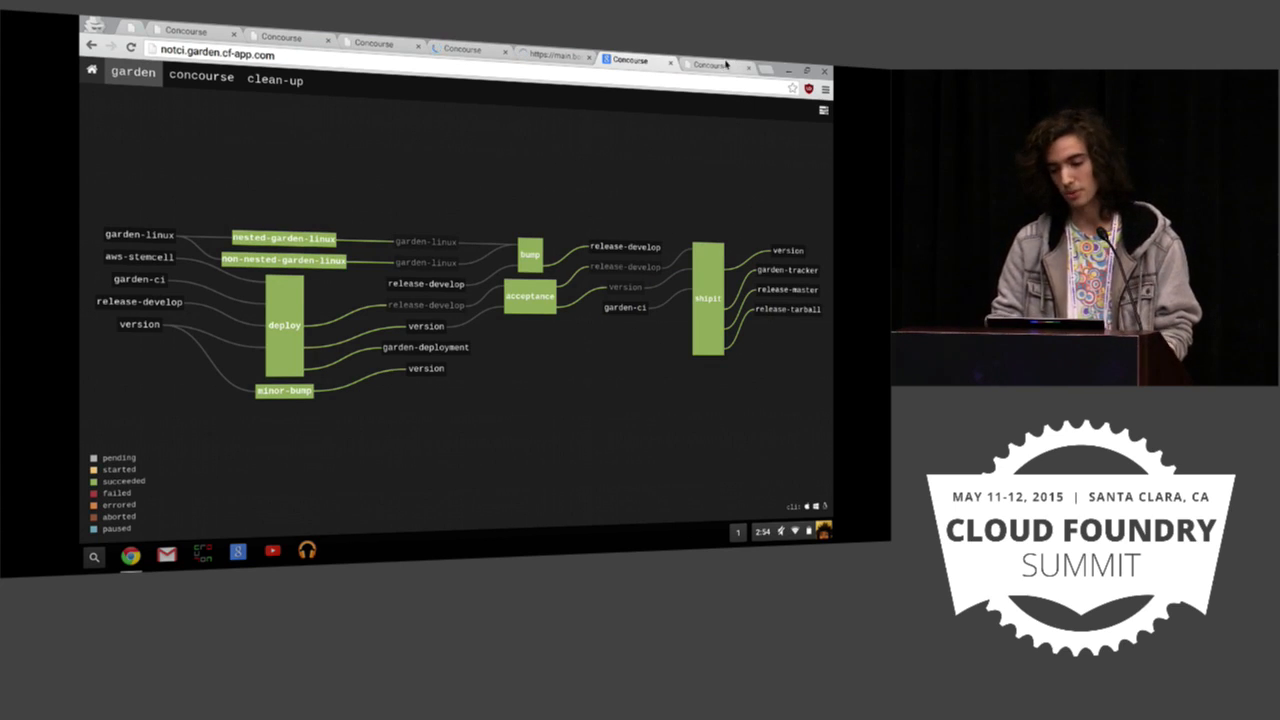
click(710, 64)
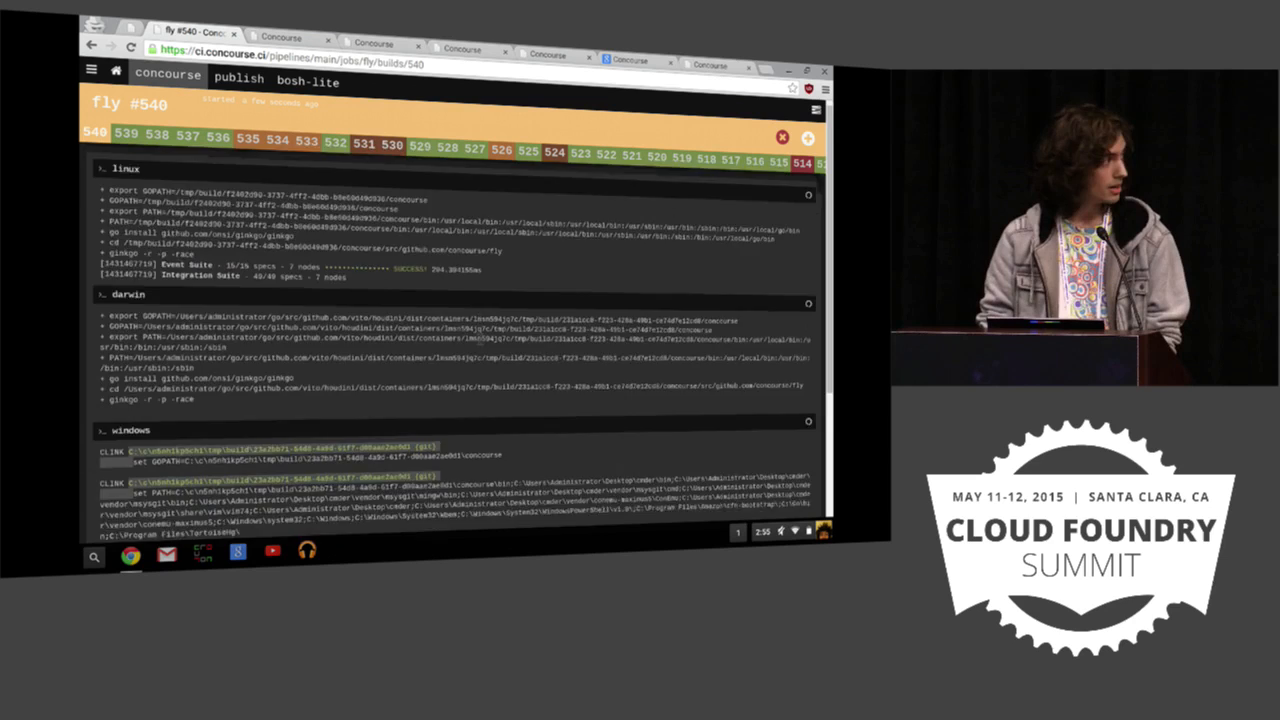
Scroll down through fly build #540's Linux, Darwin and Windows test logs.
scroll(down, 3)
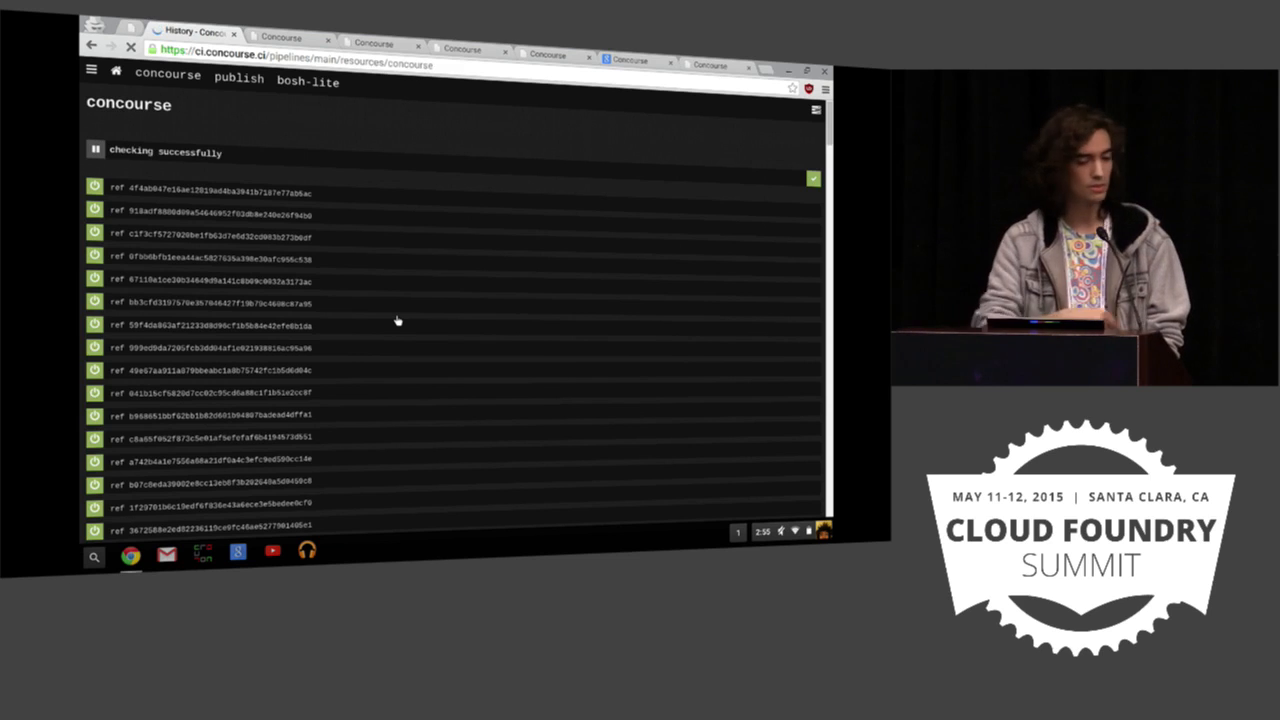
mouse_move(280, 478)
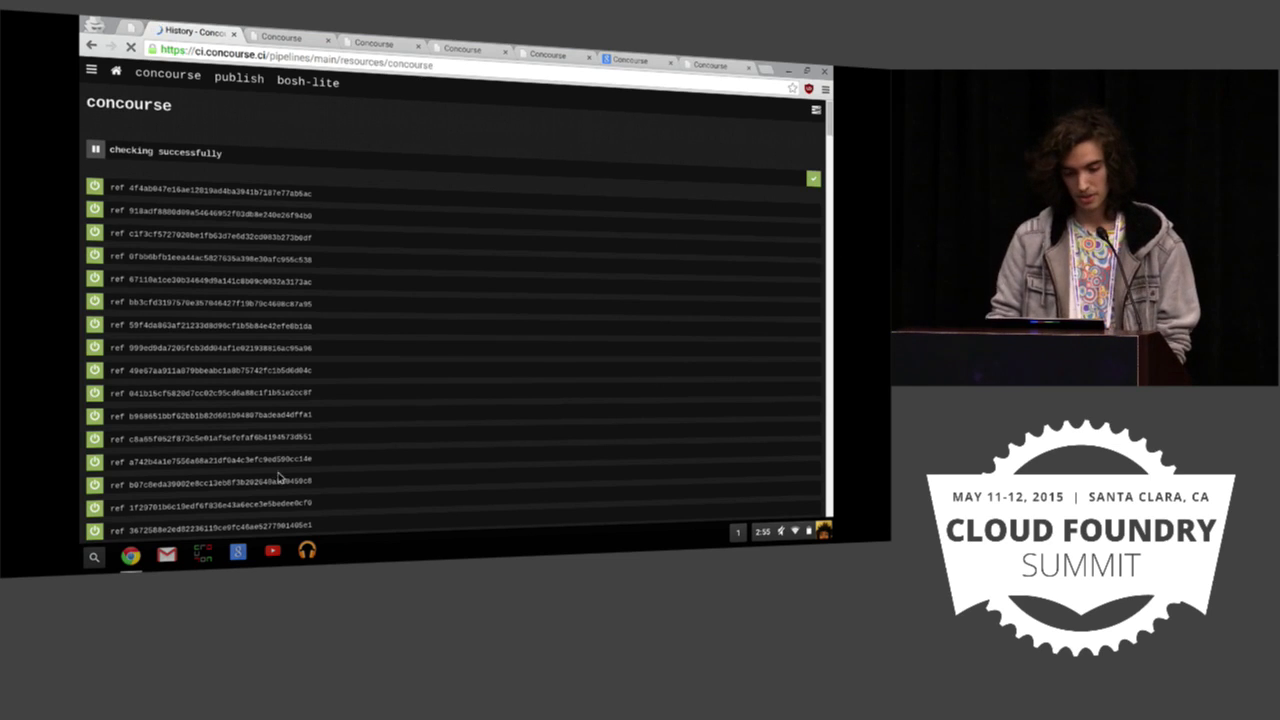
Scroll down the concourse resource's list of checked ref versions.
scroll(down, 3)
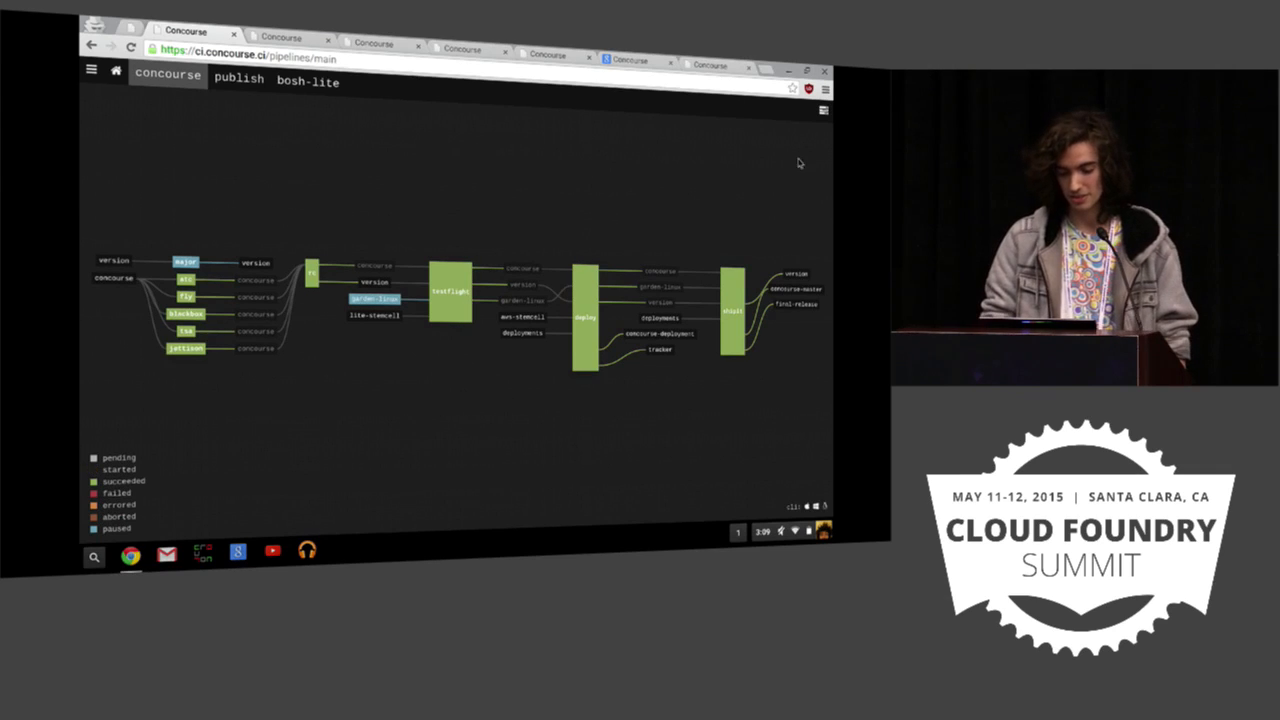
mouse_move(150, 390)
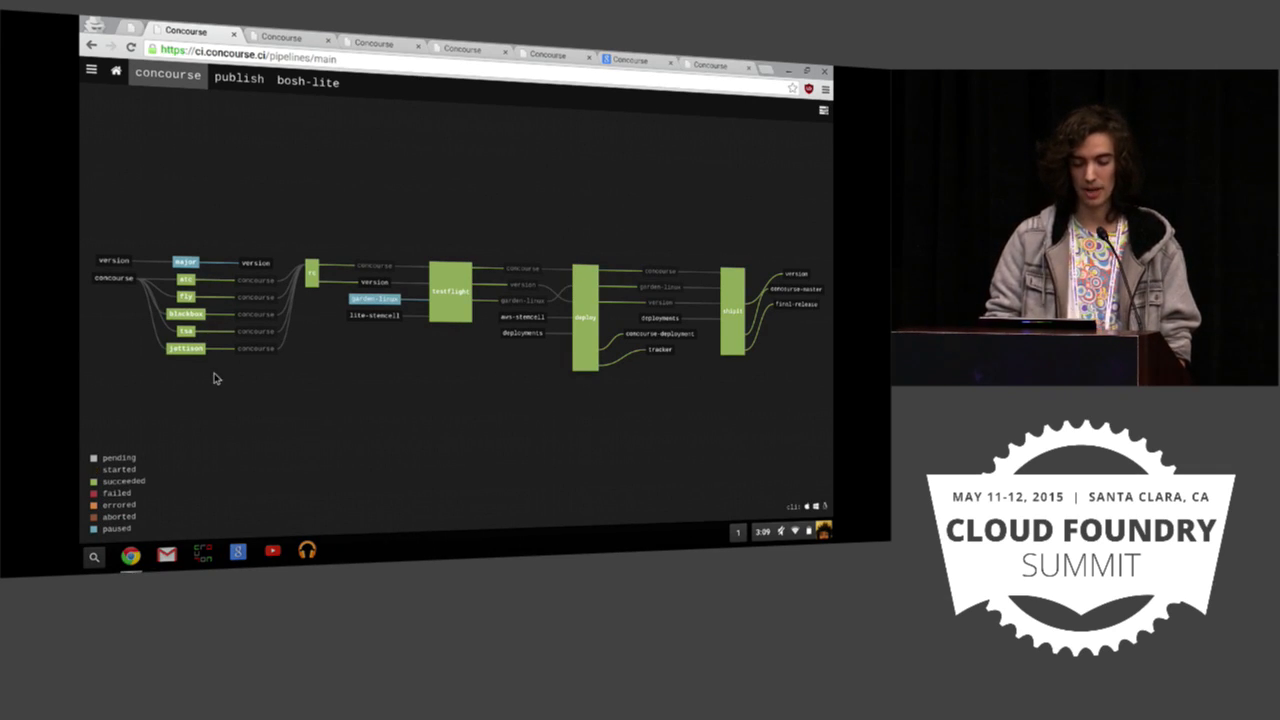
mouse_move(348, 378)
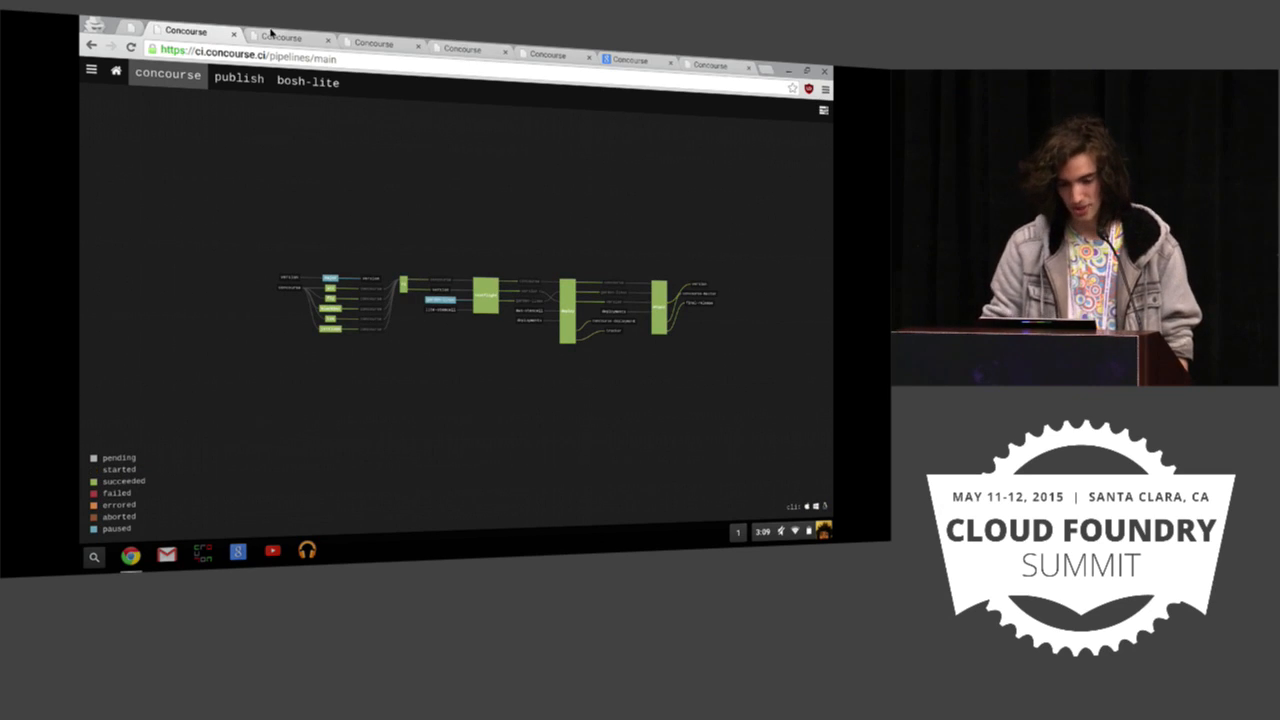
Switch to the Diego CI deployment's diego pipeline graph with its red failed jobs.
click(280, 36)
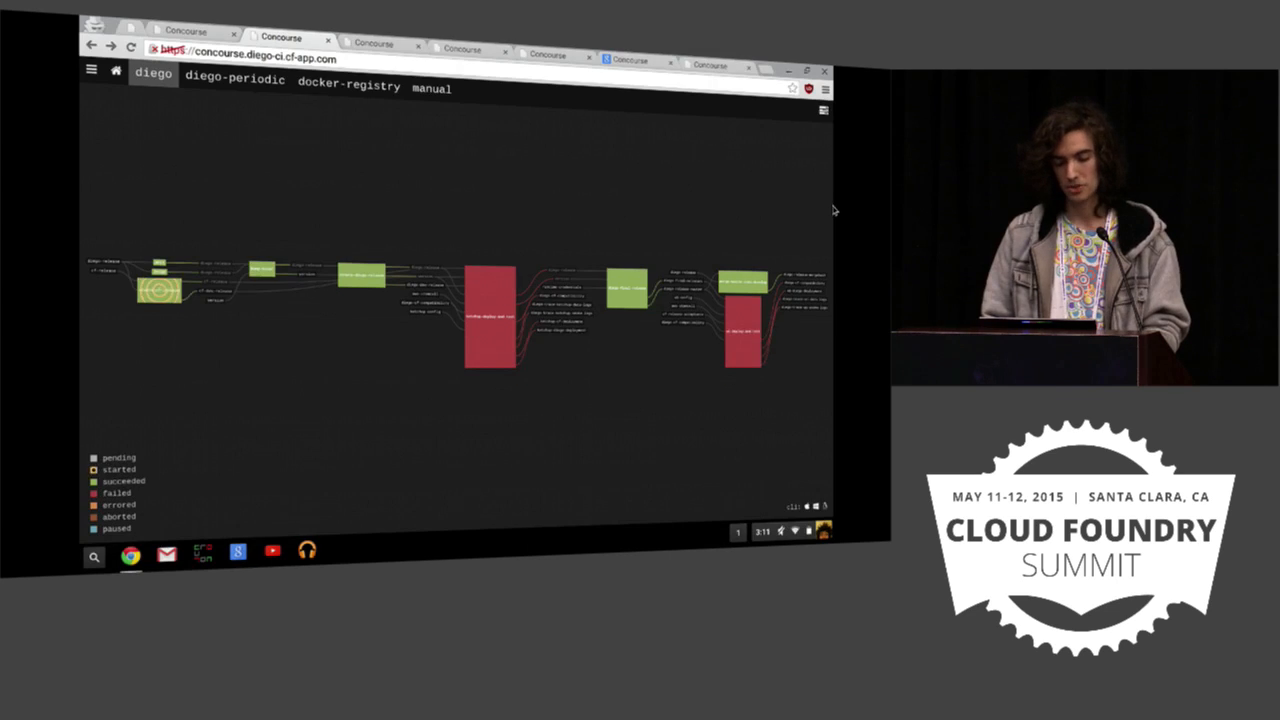
Navigate the browser to github.com/concourse/ to reach the repository's ci folder.
text(github.com/concourse/concourse/tree/master/ci)
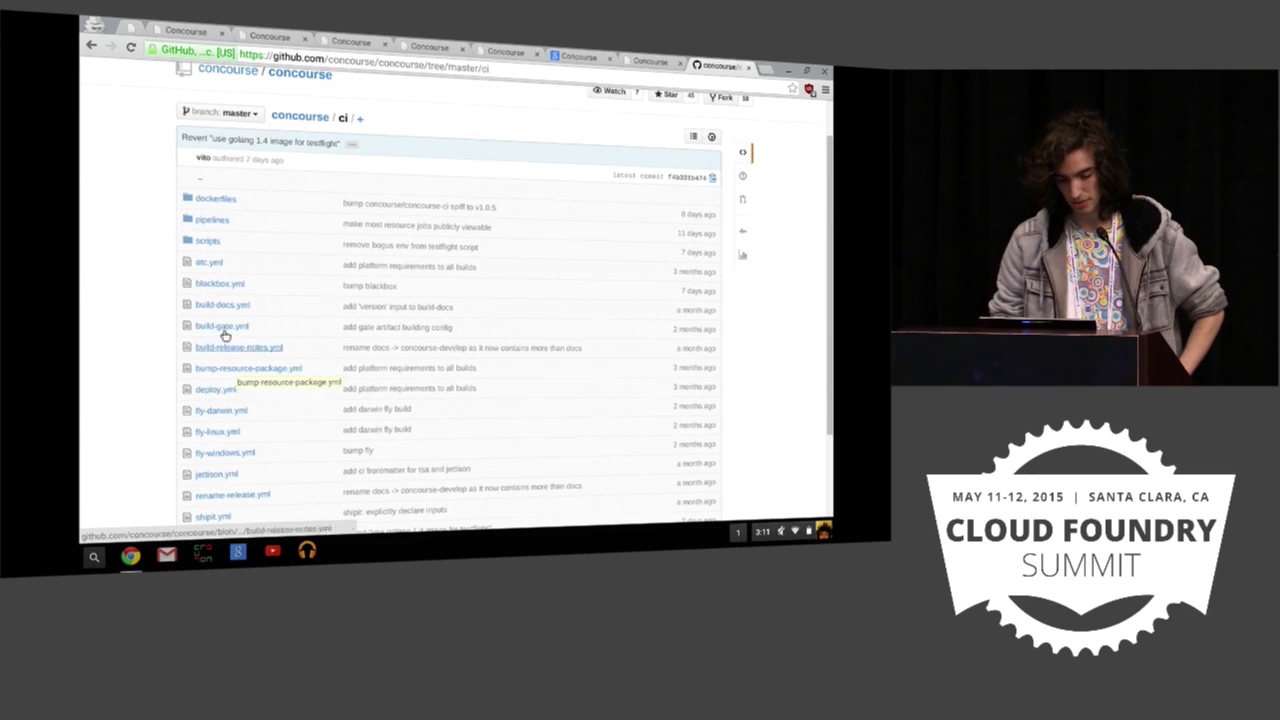
Open the pipelines folder in a new tab and go to the develop branch's ci folder URL.
scroll(down, 3)
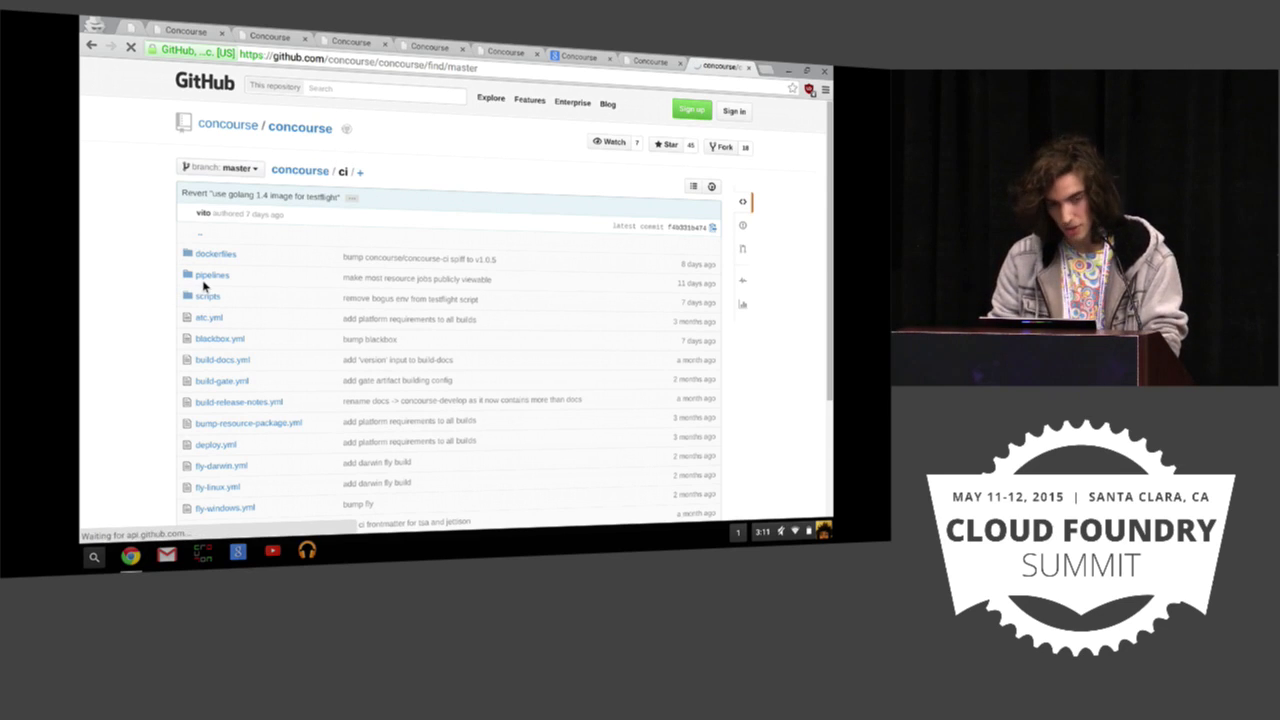
click(212, 276)
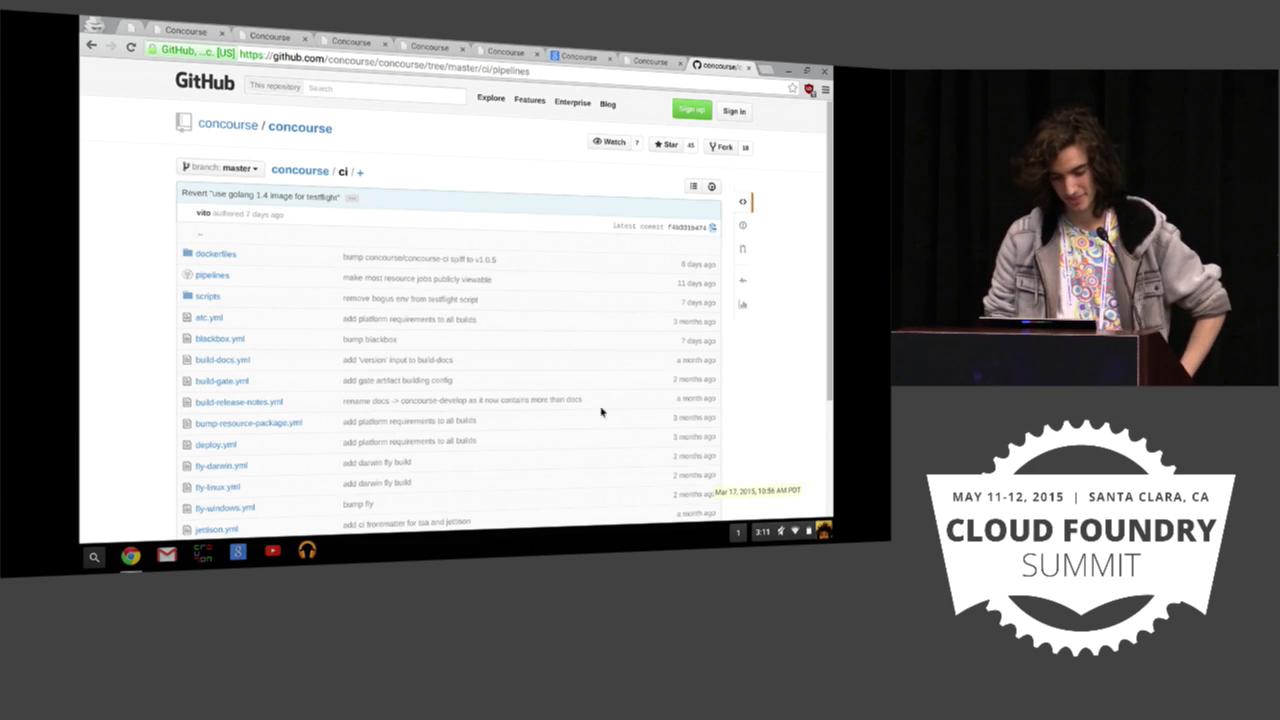
right_click(212, 276)
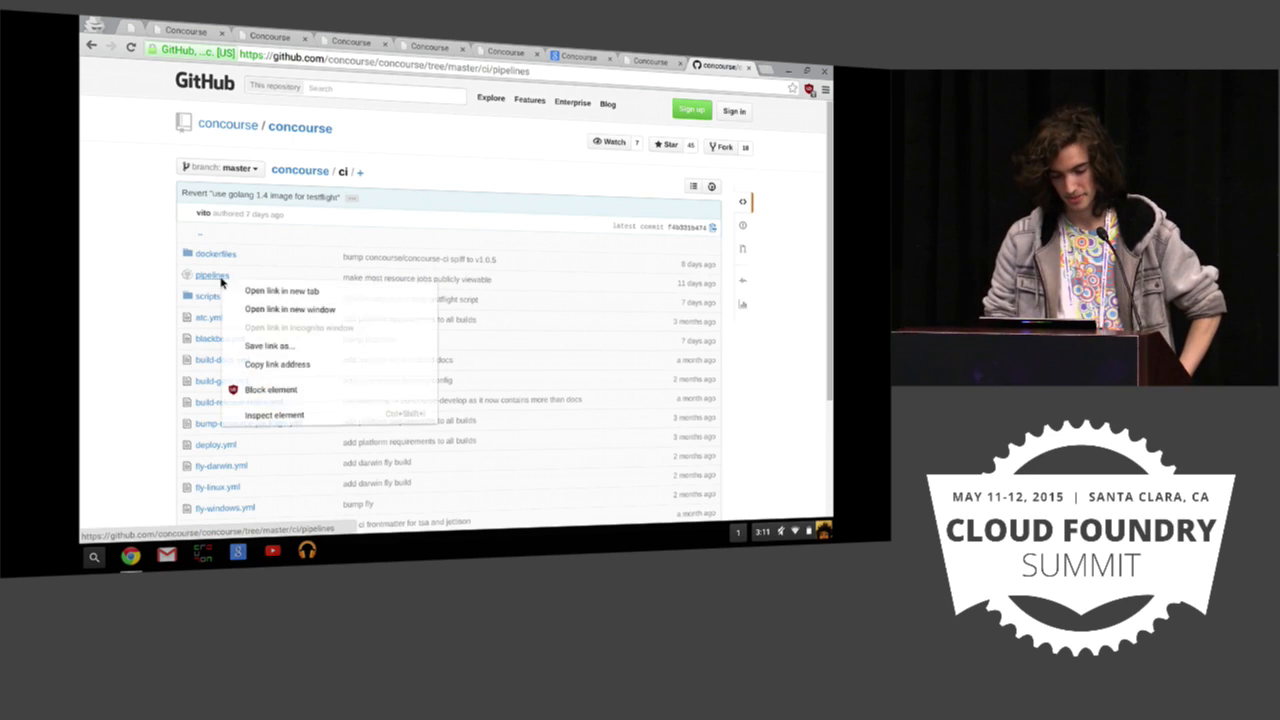
click(284, 290)
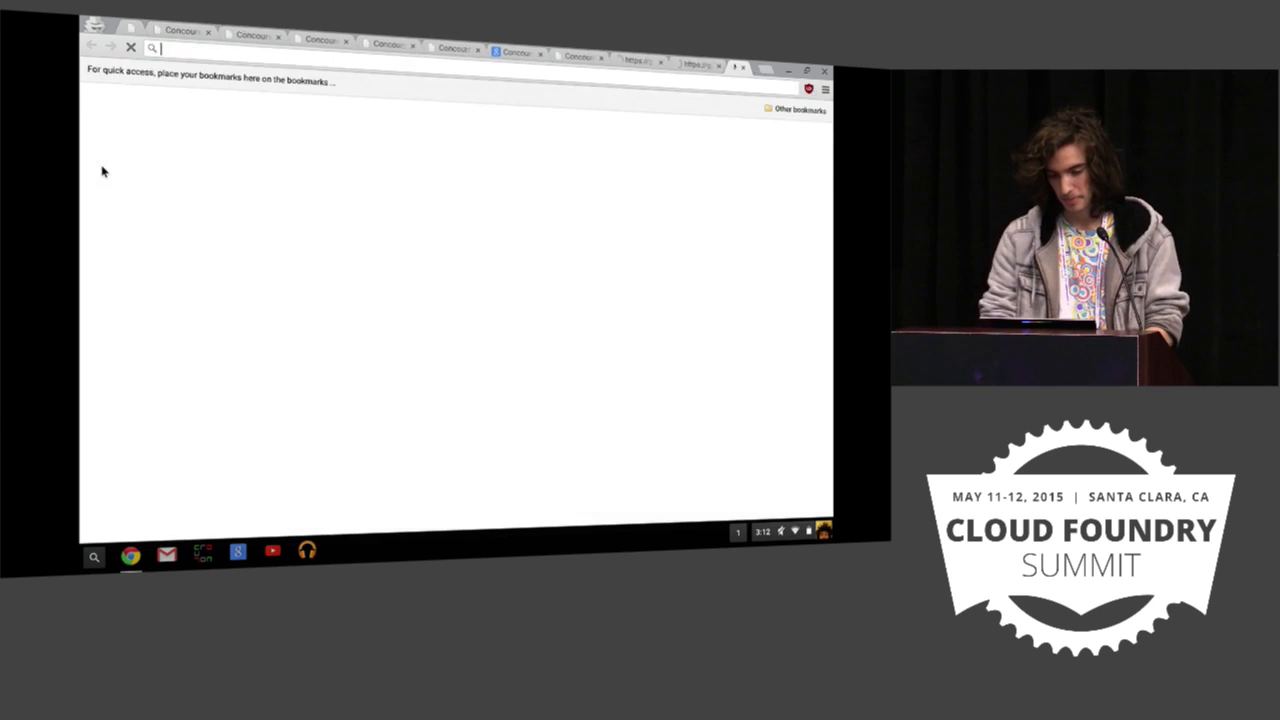
text(https://github.com/concourse/concourse/tree/develop/ci)
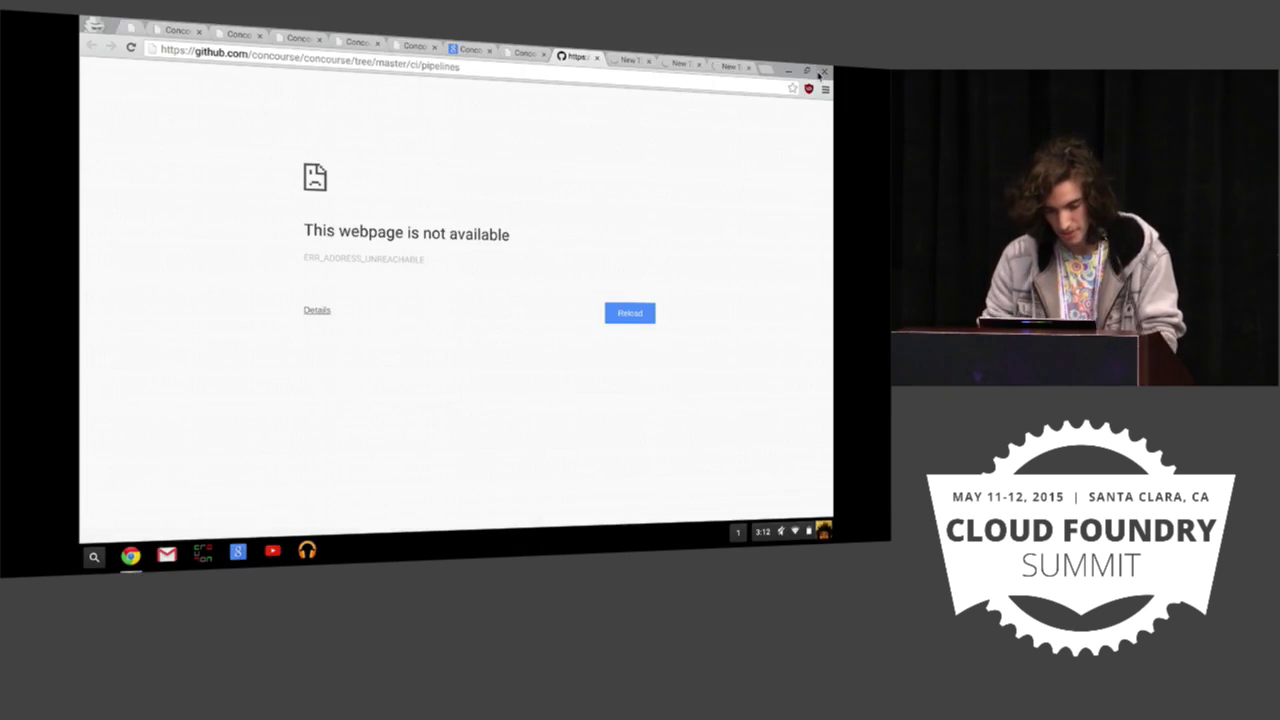
Launch crosh to get a terminal shell after the page failed to load.
text(crosh)
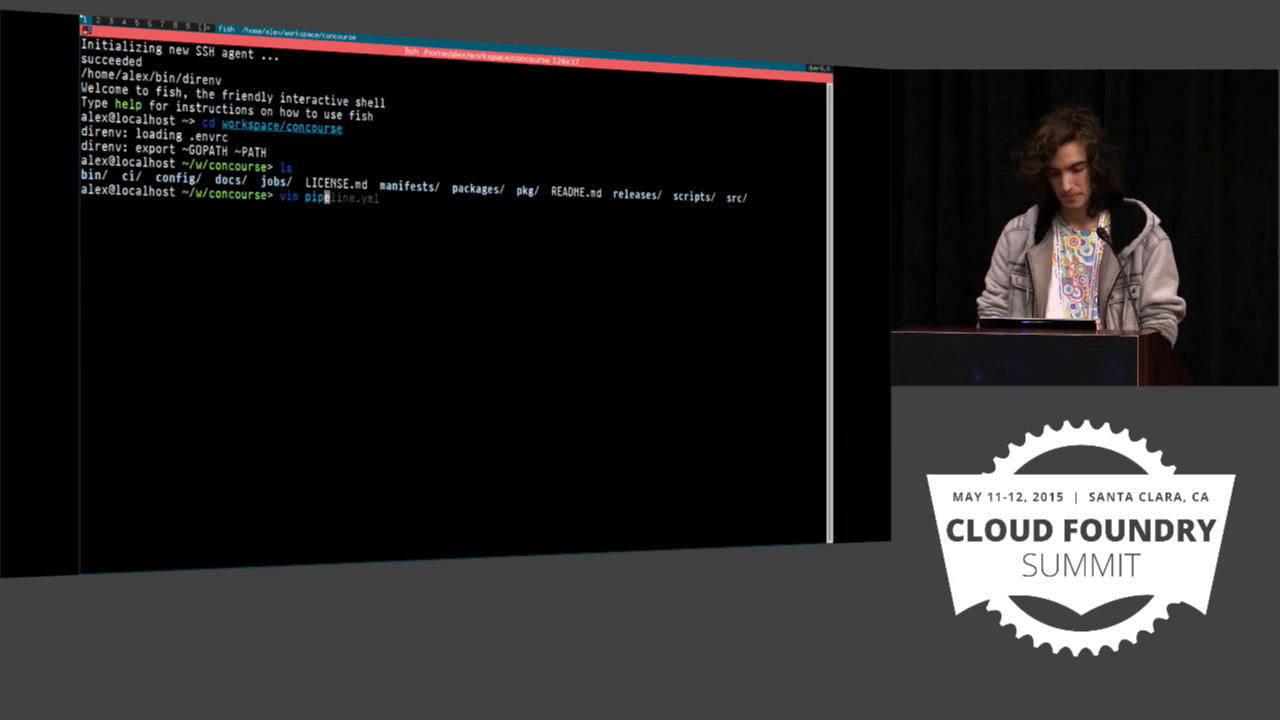
Open ci/pipelines/concourse.yml in vim and scroll to the fly job's linux, darwin and windows tasks.
text(ci/pipelines/concourse.yml)
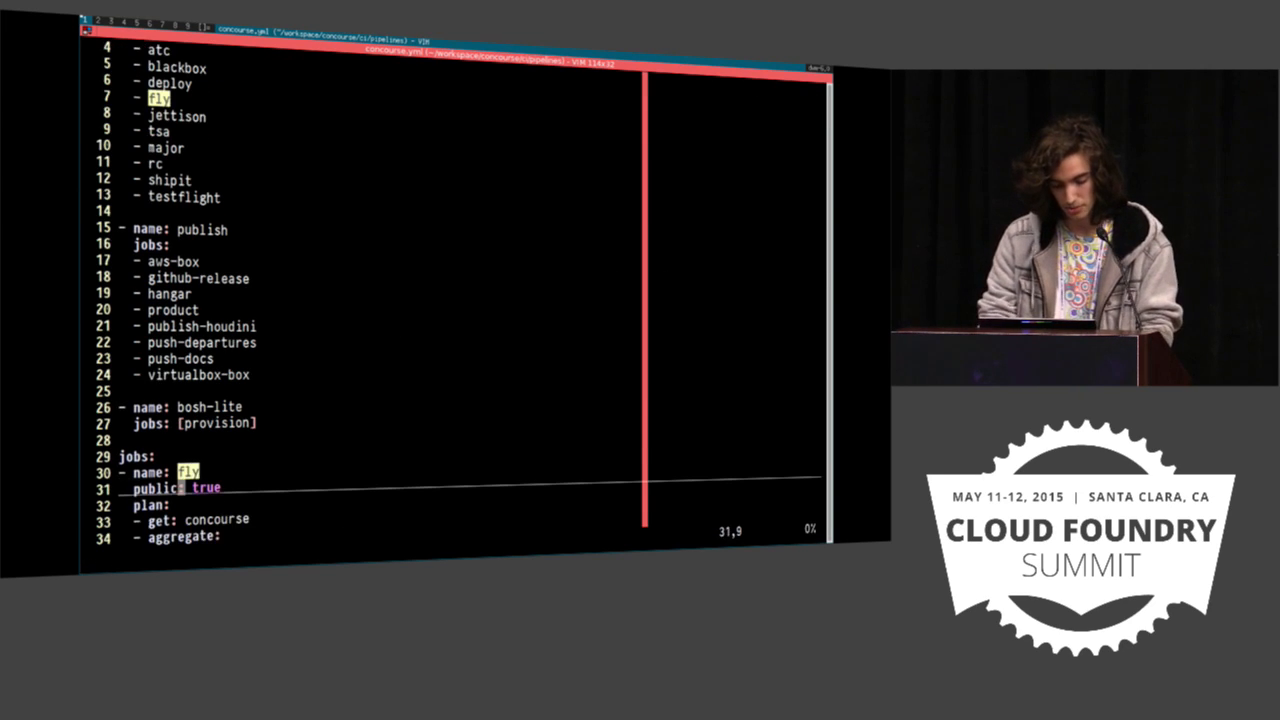
scroll(down, 3)
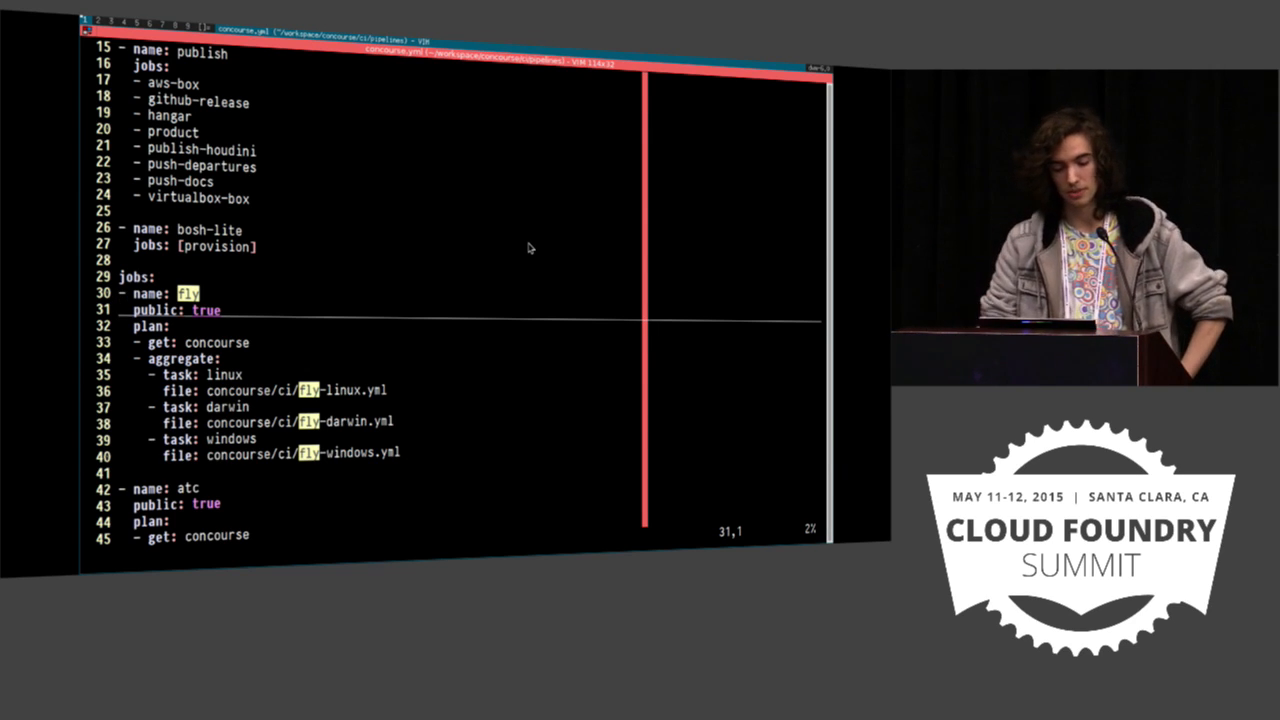
mouse_move(700, 178)
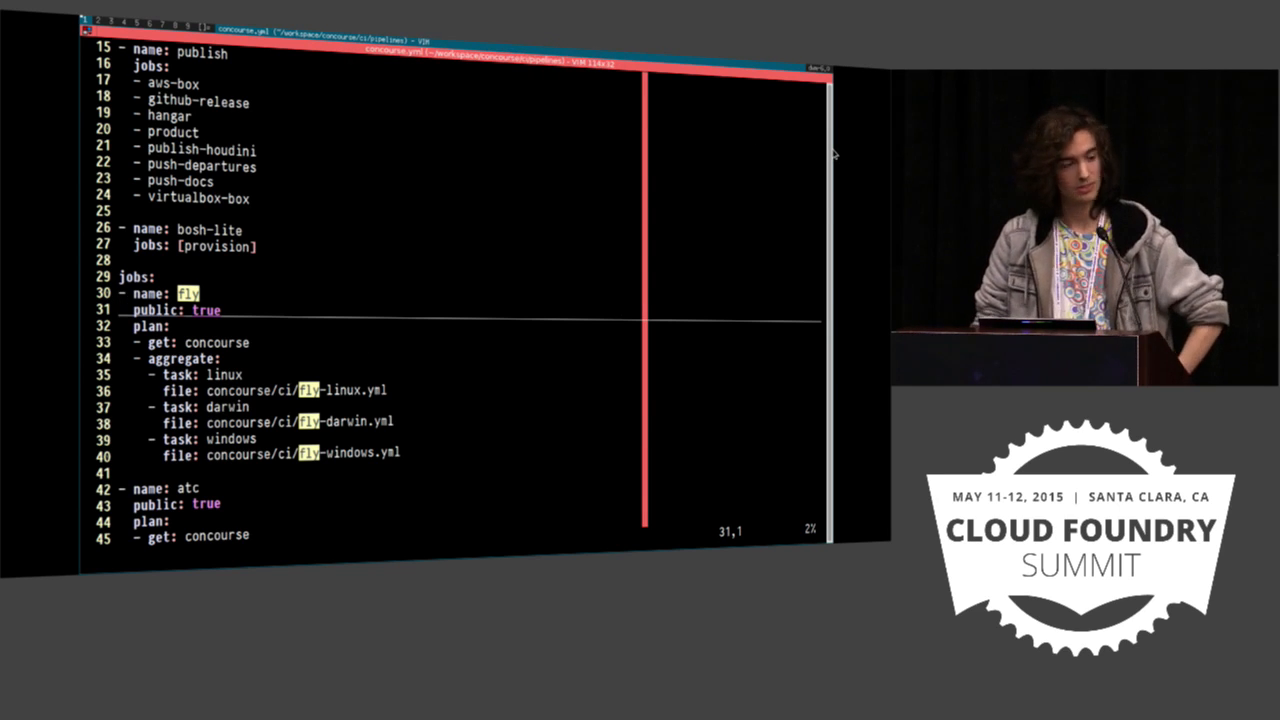
mouse_move(596, 256)
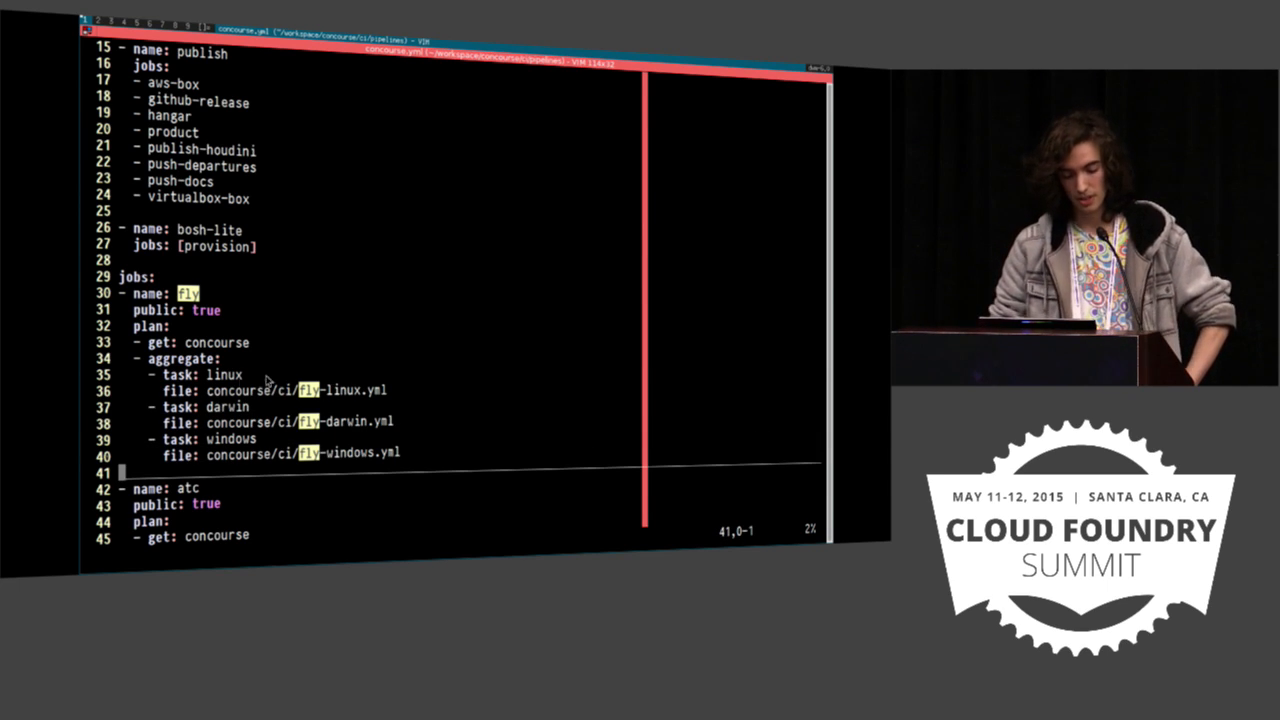
mouse_move(198, 390)
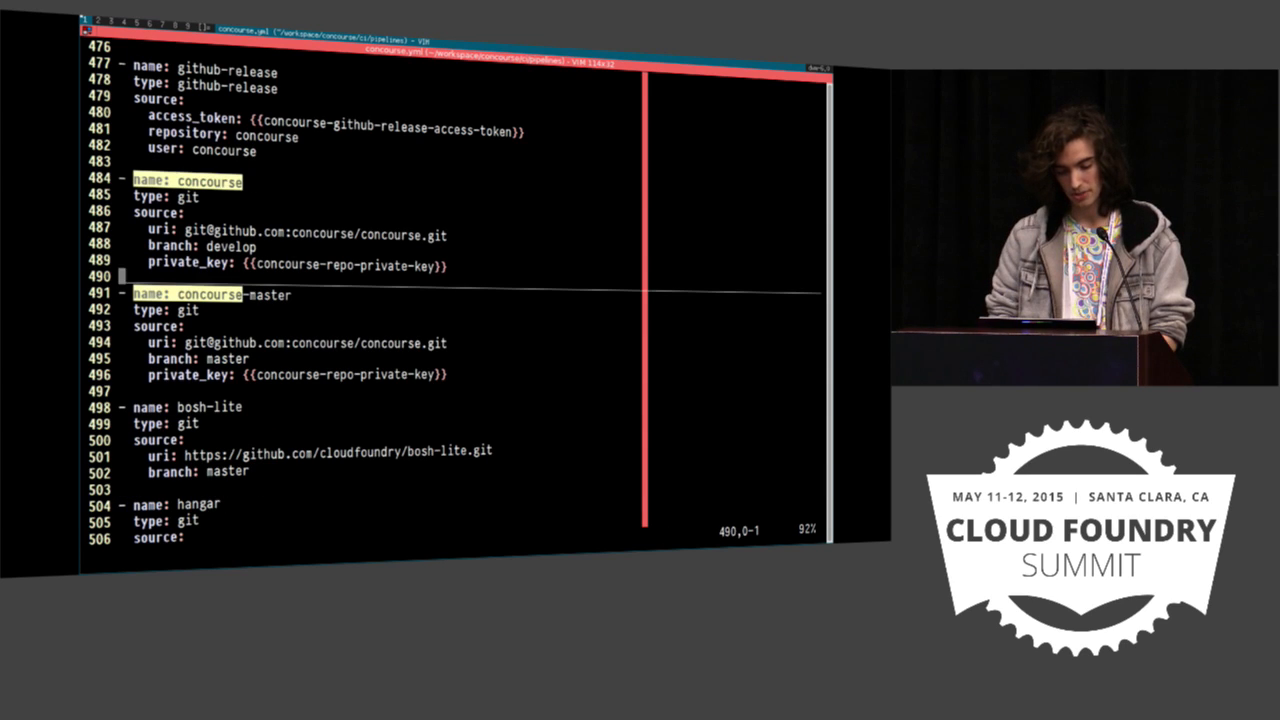
Search /concour to reach the concourse git resource and scroll up through the s3 bucket resources.
text(/concour)
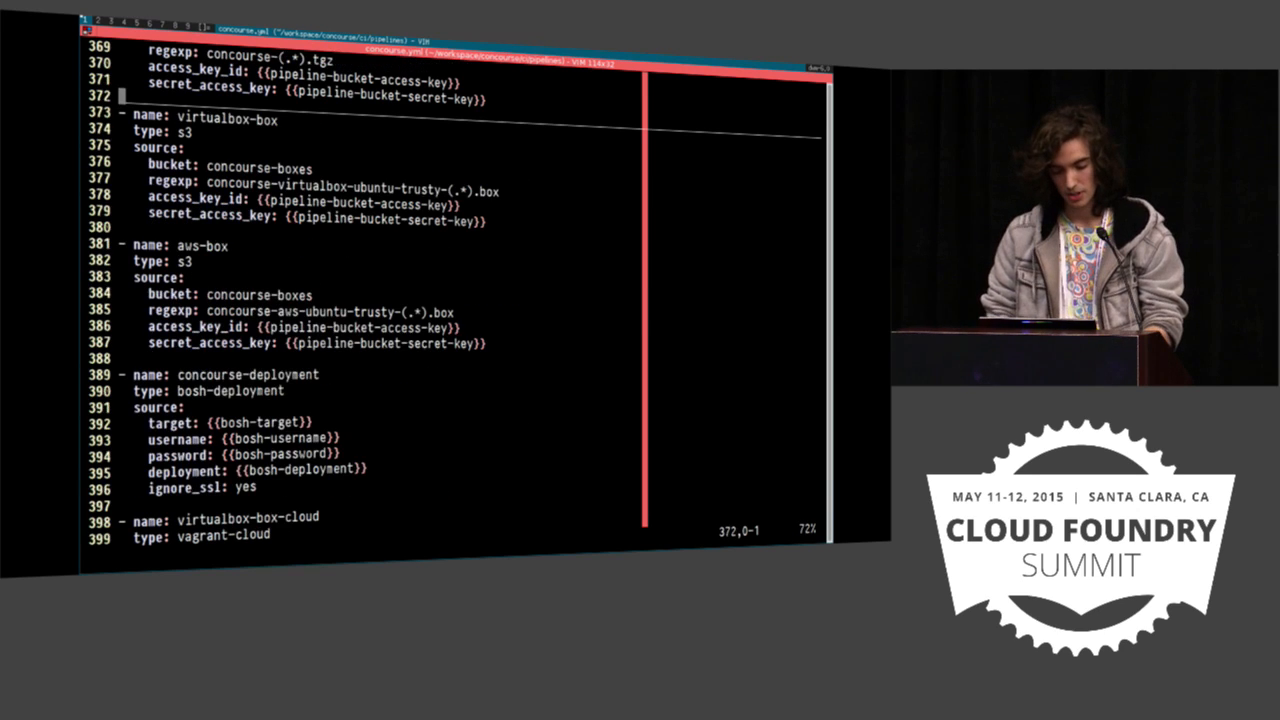
scroll(up, 3)
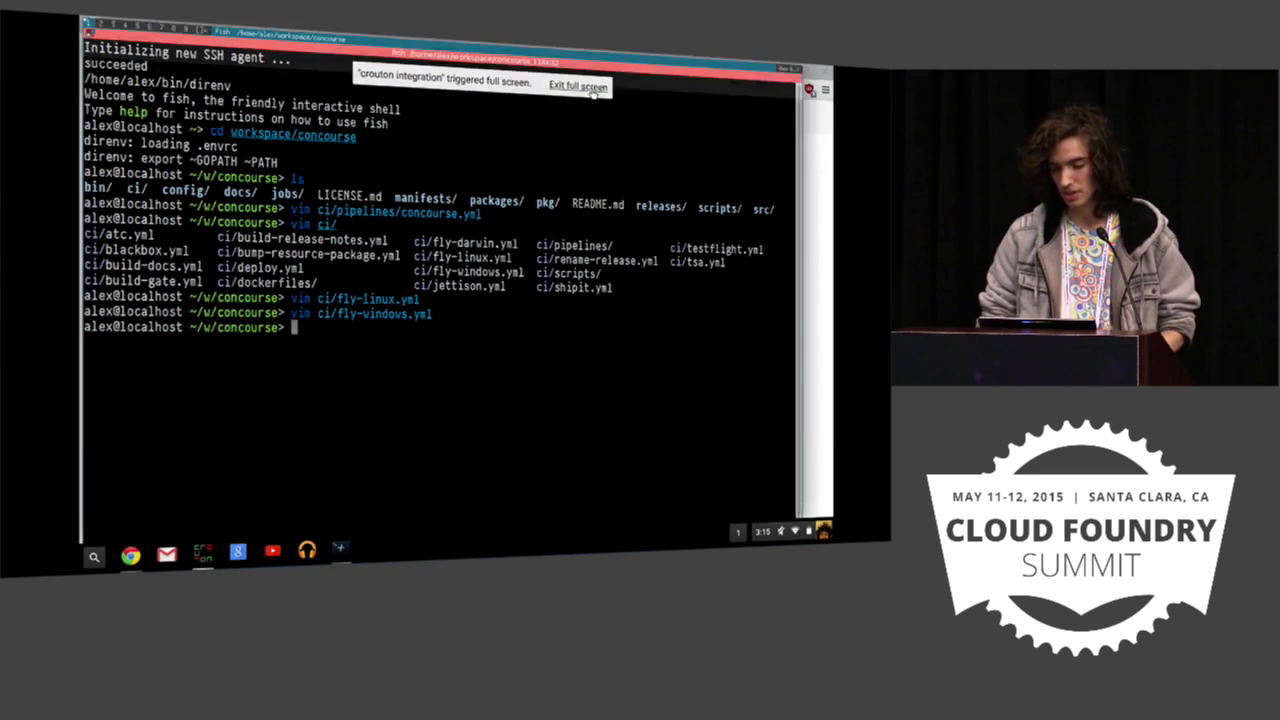
Leave the terminal's full screen and browse the concourse repository into its jobs folder on GitHub.
click(576, 84)
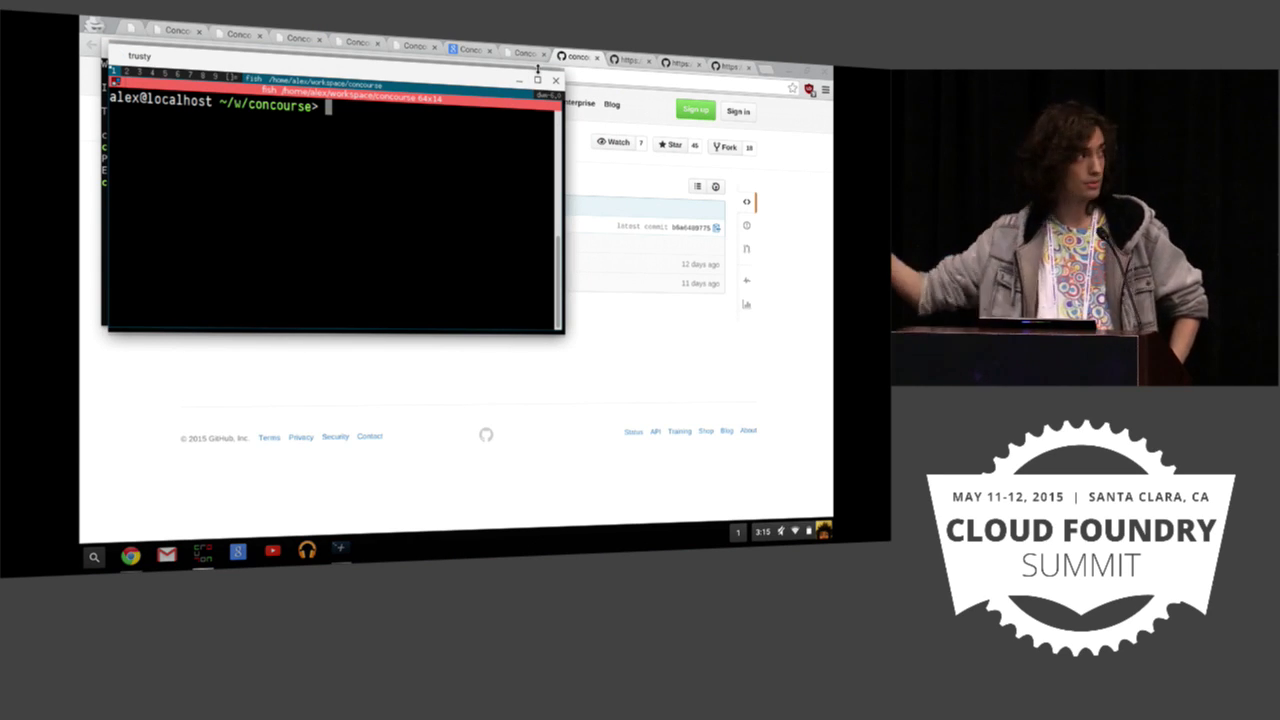
mouse_move(424, 348)
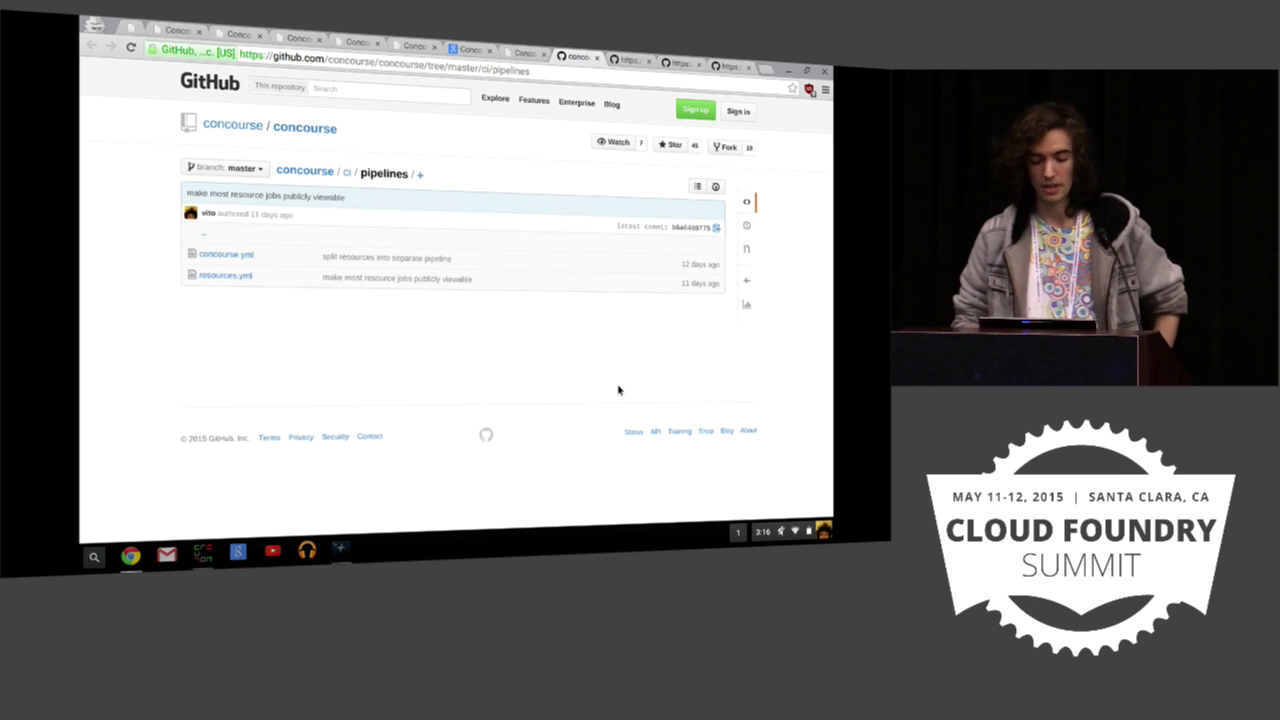
mouse_move(296, 414)
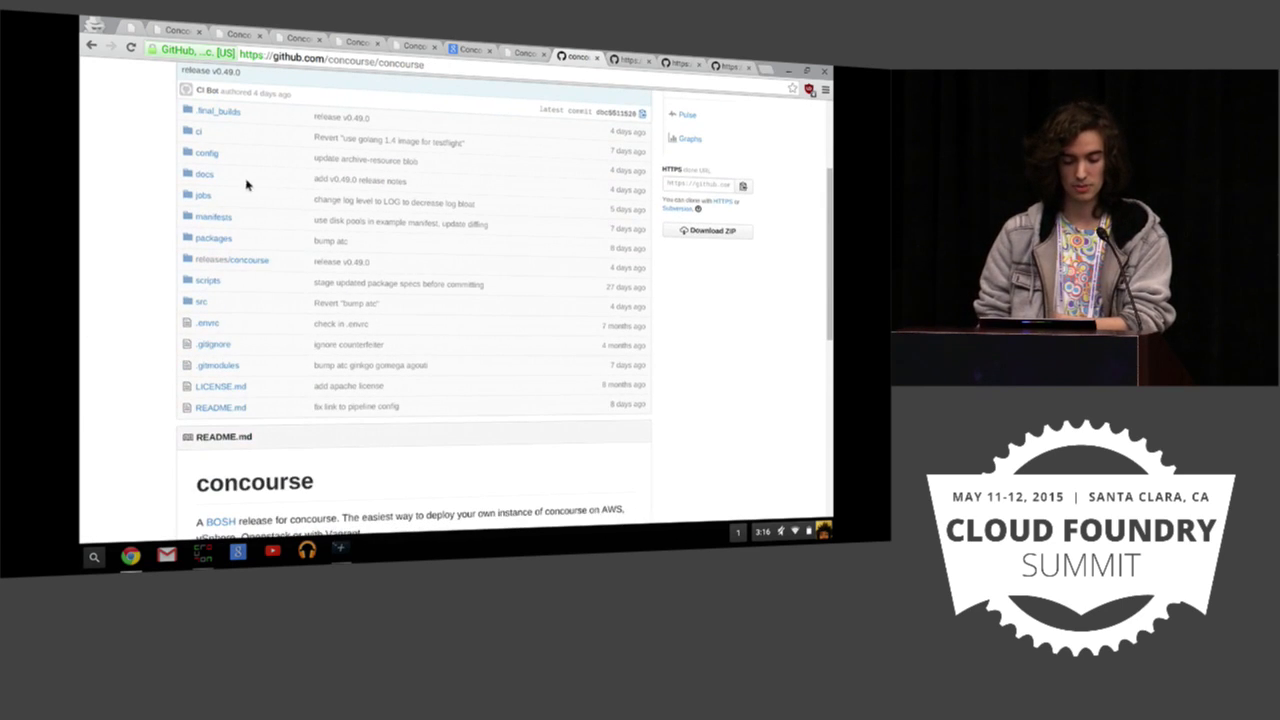
click(204, 196)
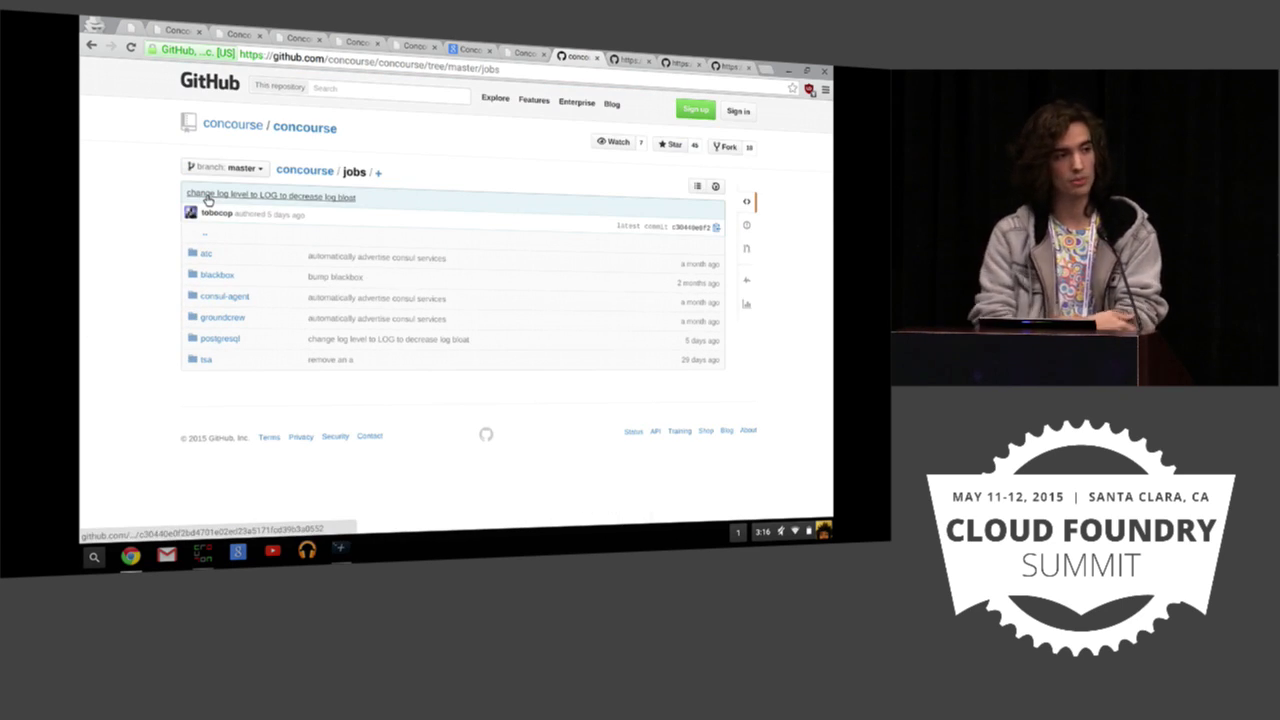